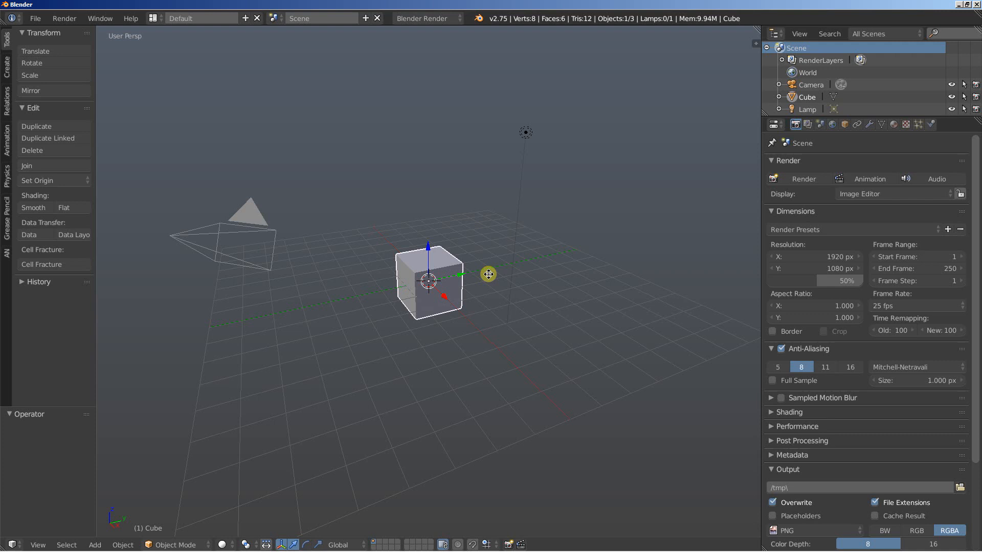
{"action": "mouse_move", "coordinate": [473, 174]}
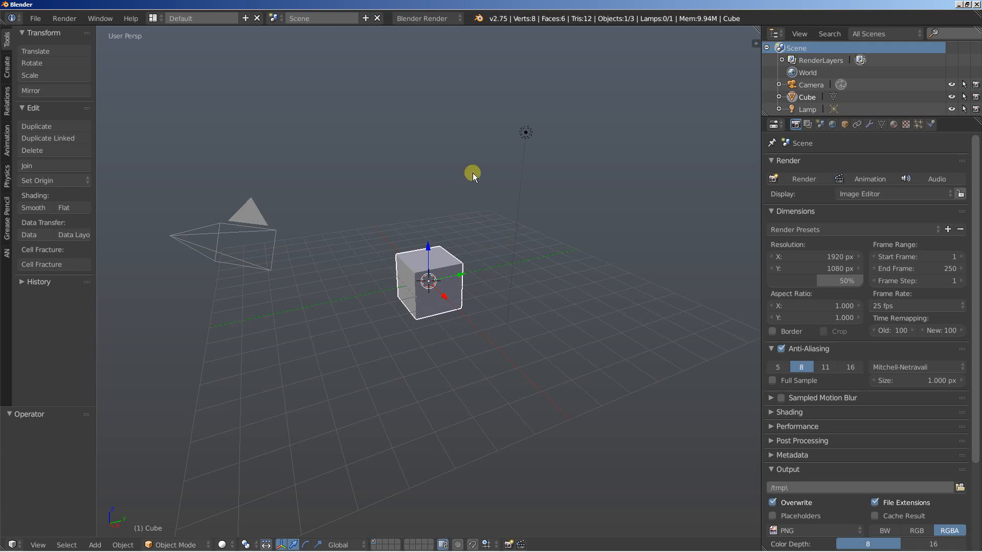
Scale the cube to twice its size, add a metaball ball and send it to another layer
{"action": "key", "text": "s"}
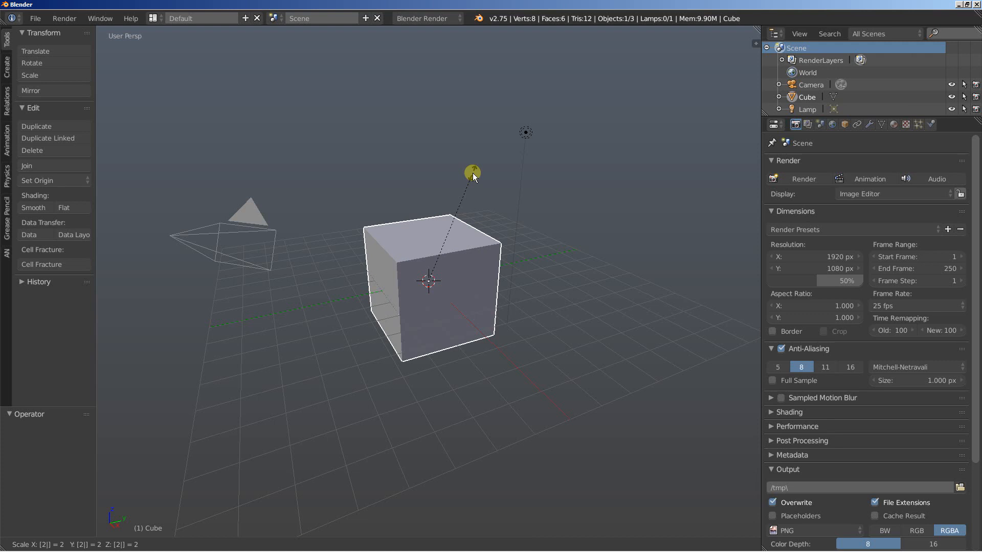
{"action": "left_click", "coordinate": [472, 174]}
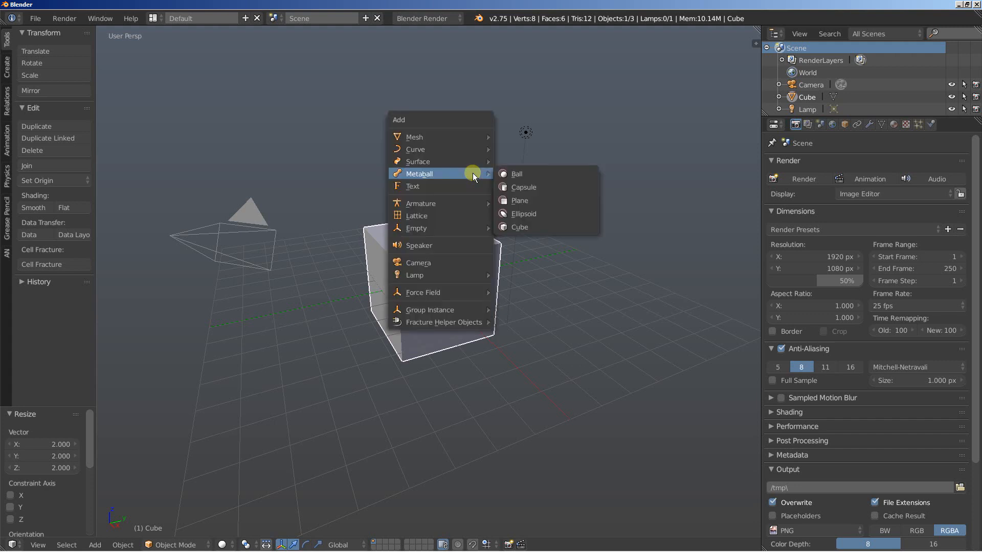
{"action": "left_click", "coordinate": [515, 174]}
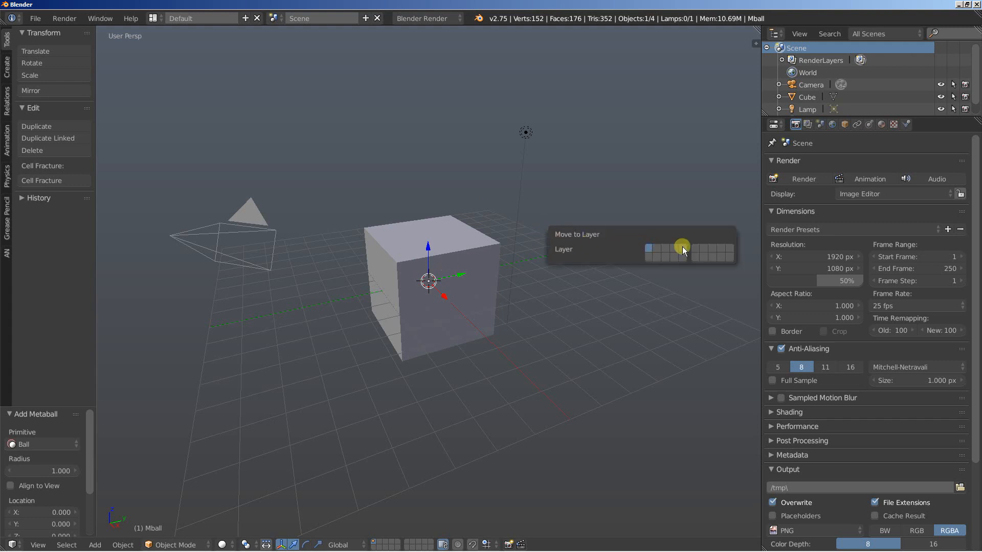
{"action": "left_click", "coordinate": [681, 250]}
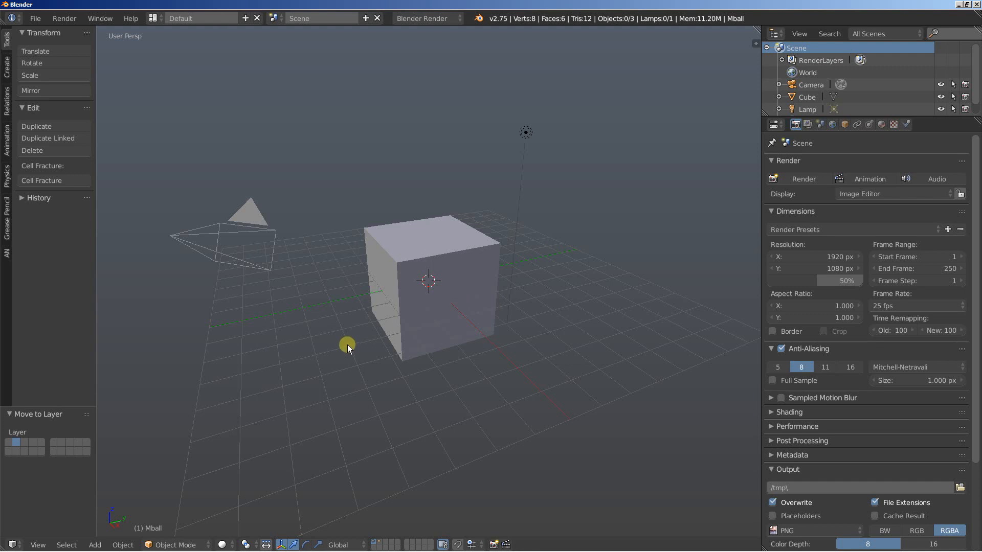
{"action": "mouse_move", "coordinate": [381, 535]}
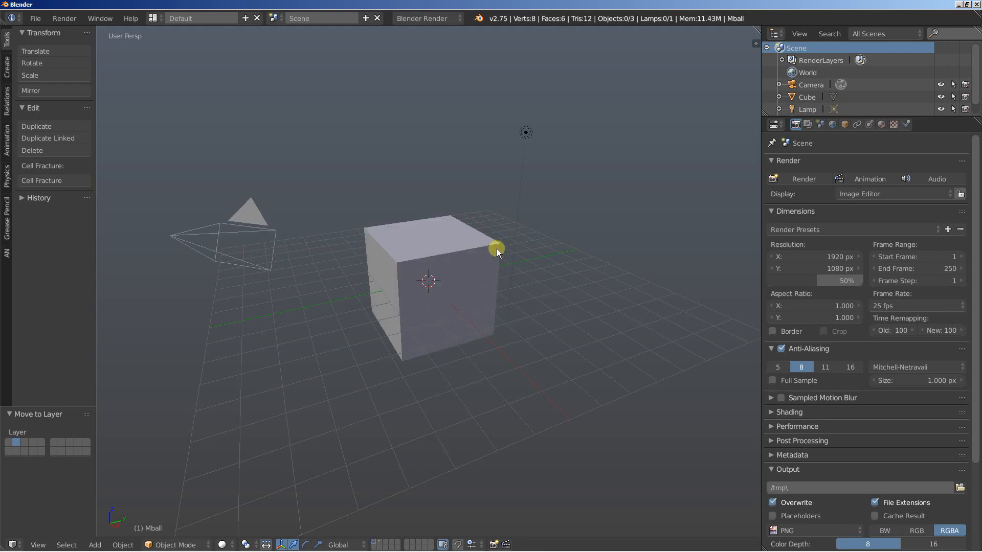
Give the cube a hair particle system with advanced options, emitted from Volume with Random distribution
{"action": "left_click", "coordinate": [495, 248]}
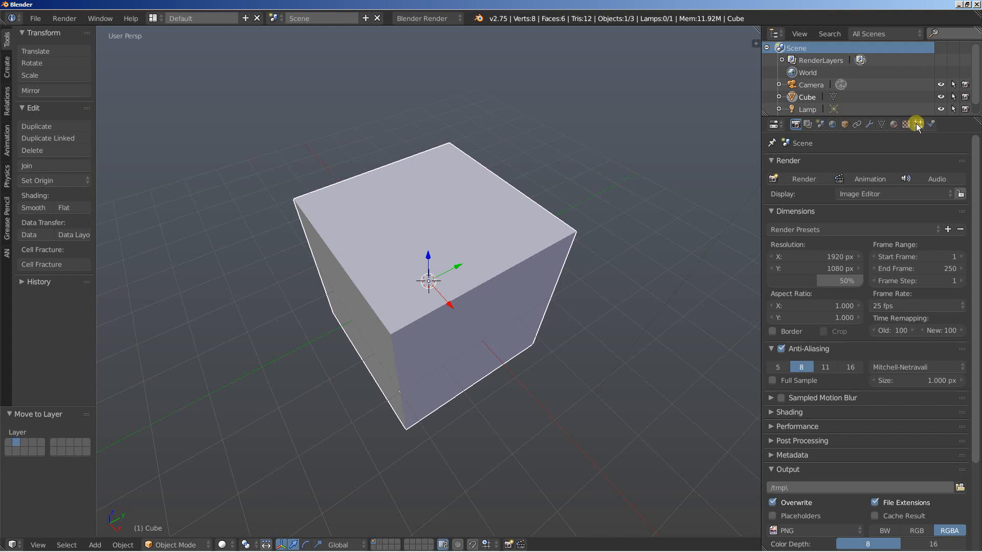
{"action": "left_click", "coordinate": [916, 123]}
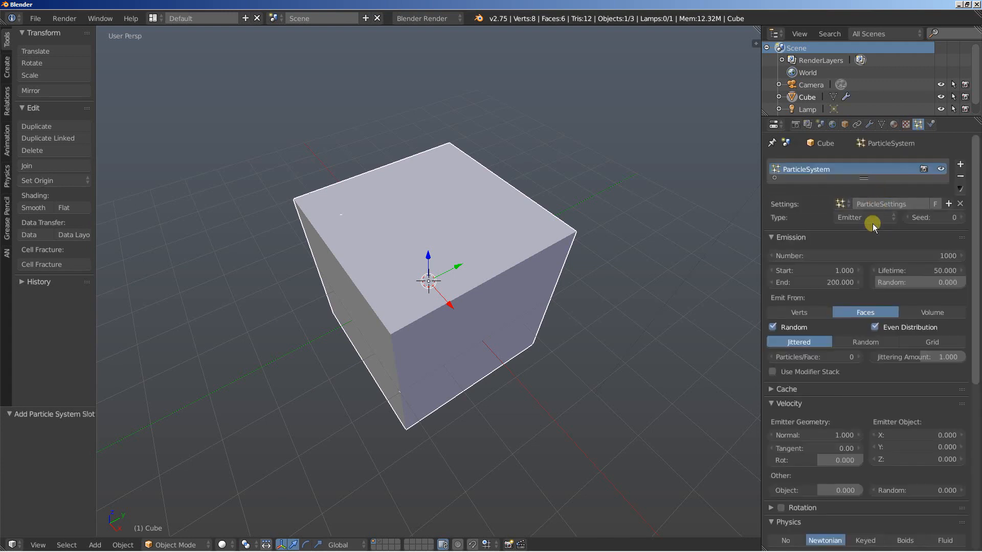
{"action": "mouse_move", "coordinate": [870, 217]}
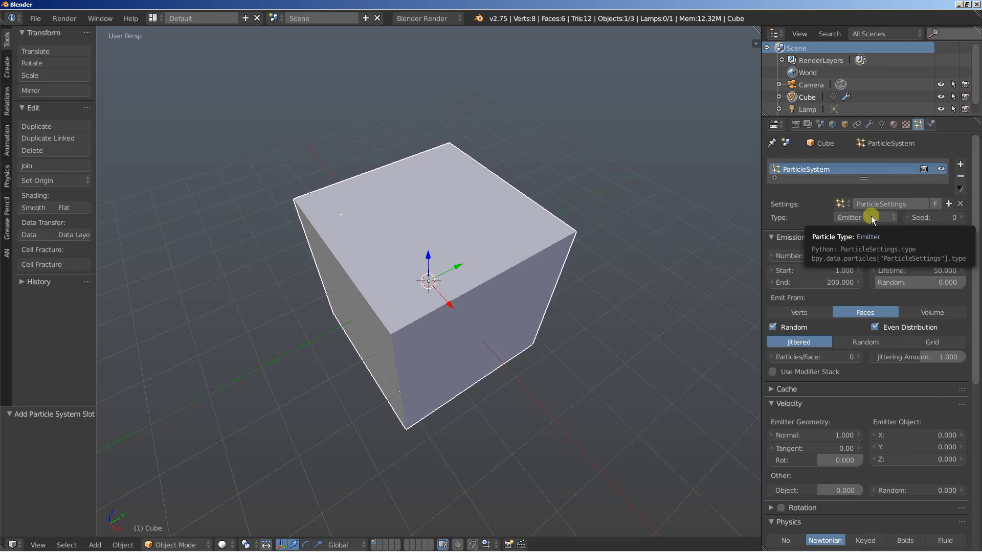
{"action": "left_click", "coordinate": [863, 216]}
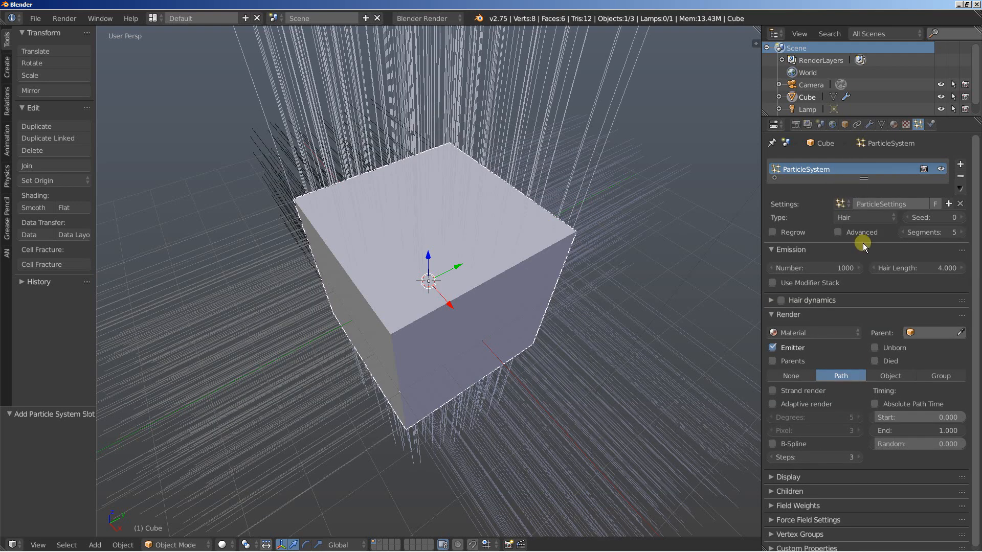
{"action": "mouse_move", "coordinate": [838, 233]}
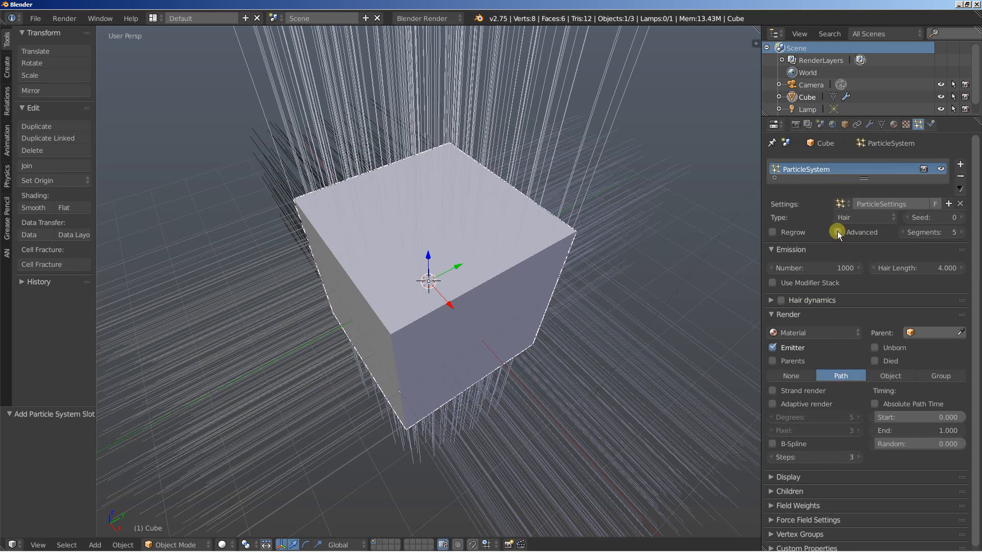
{"action": "left_click", "coordinate": [838, 232]}
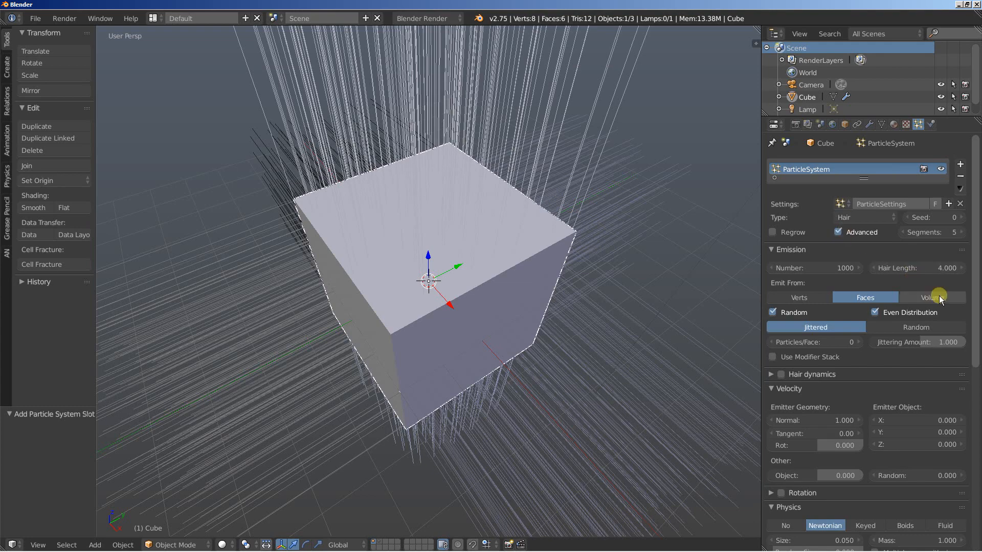
{"action": "left_click", "coordinate": [932, 298]}
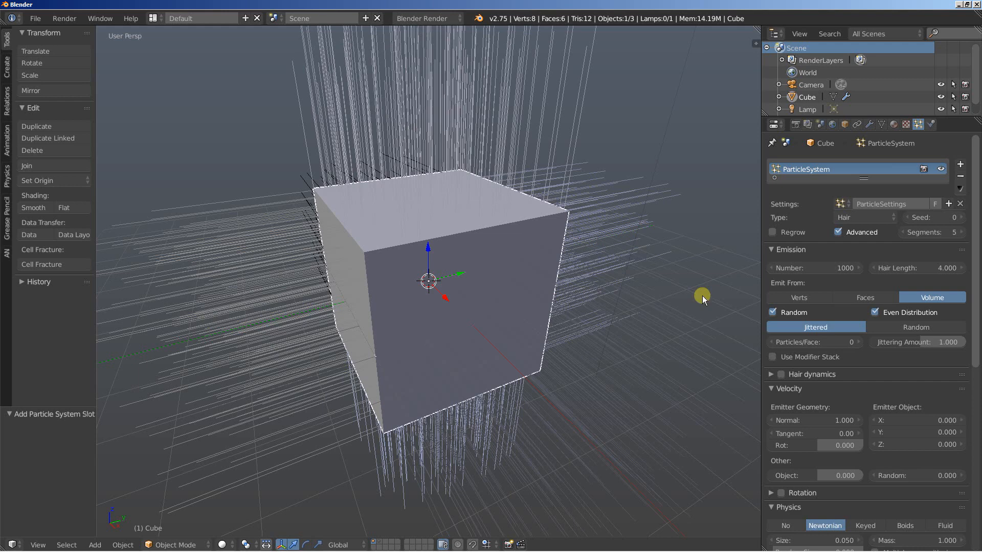
{"action": "left_click", "coordinate": [914, 326]}
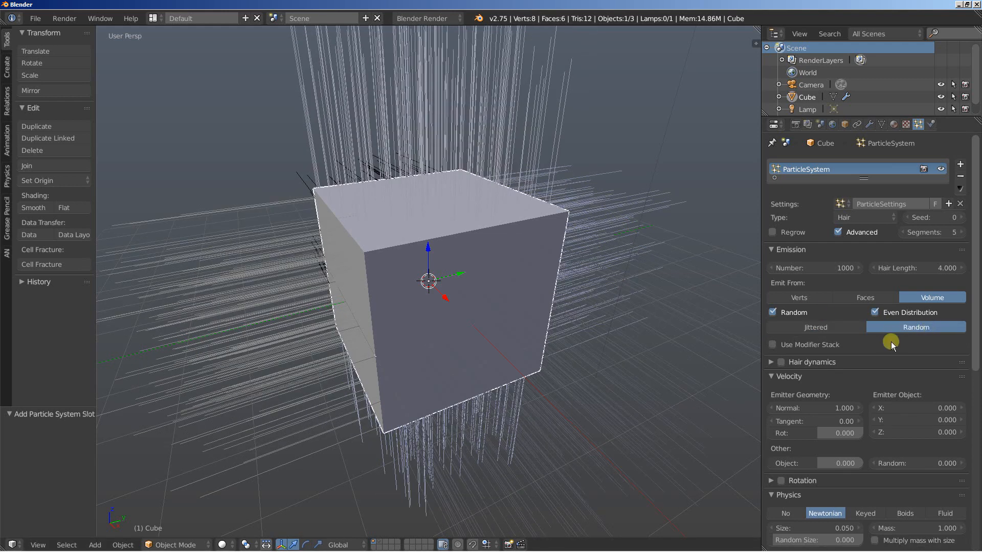
{"action": "scroll", "scroll_direction": "down", "scroll_amount": 3}
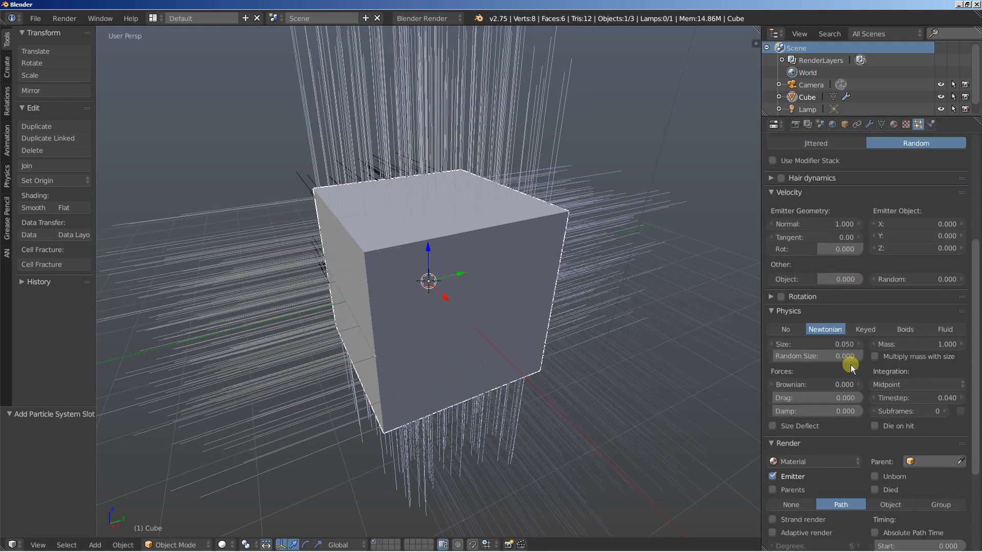
Render the particles as Object duplicates using Mball, with 150 particles at size 0.080
{"action": "left_click", "coordinate": [890, 422]}
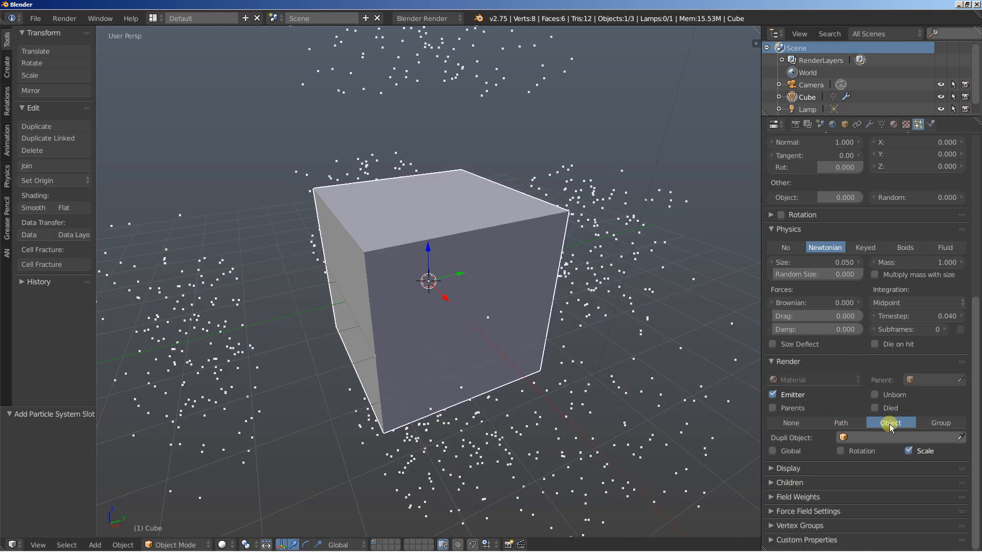
{"action": "left_click", "coordinate": [902, 438]}
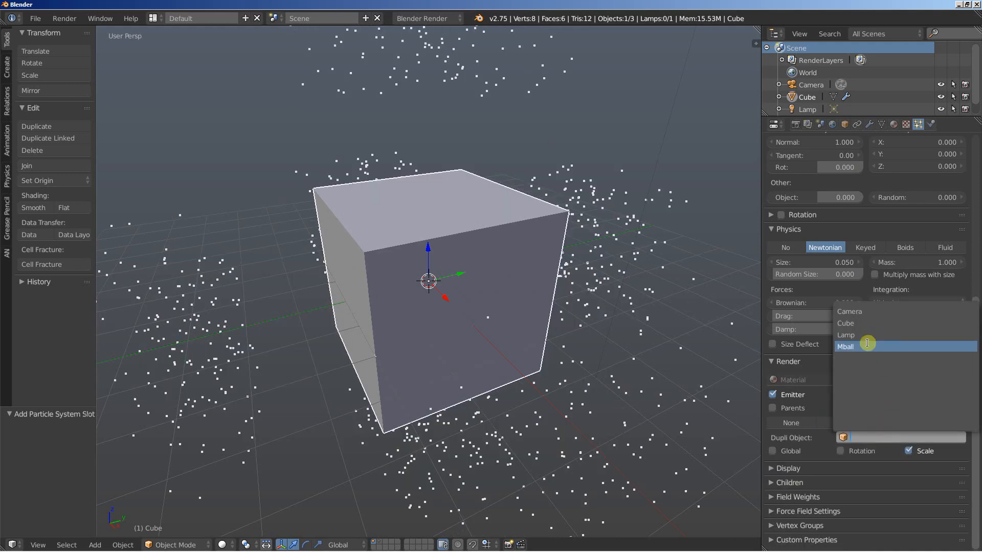
{"action": "left_click", "coordinate": [846, 347]}
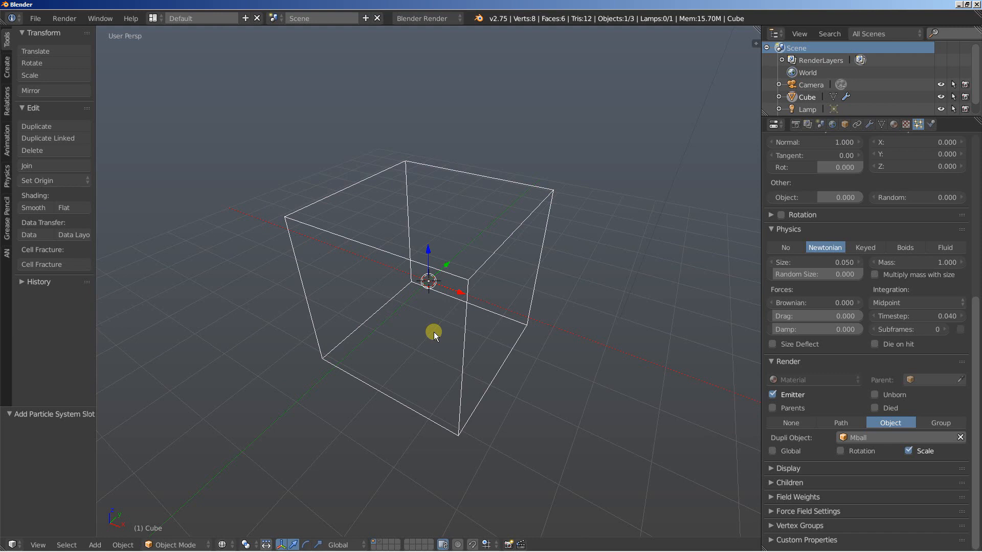
{"action": "mouse_move", "coordinate": [388, 314]}
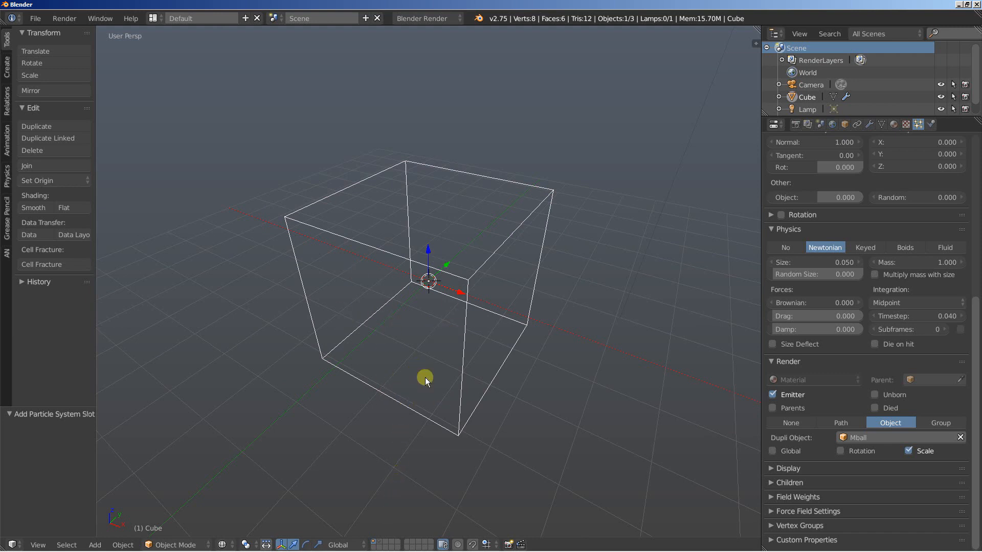
{"action": "mouse_move", "coordinate": [378, 542]}
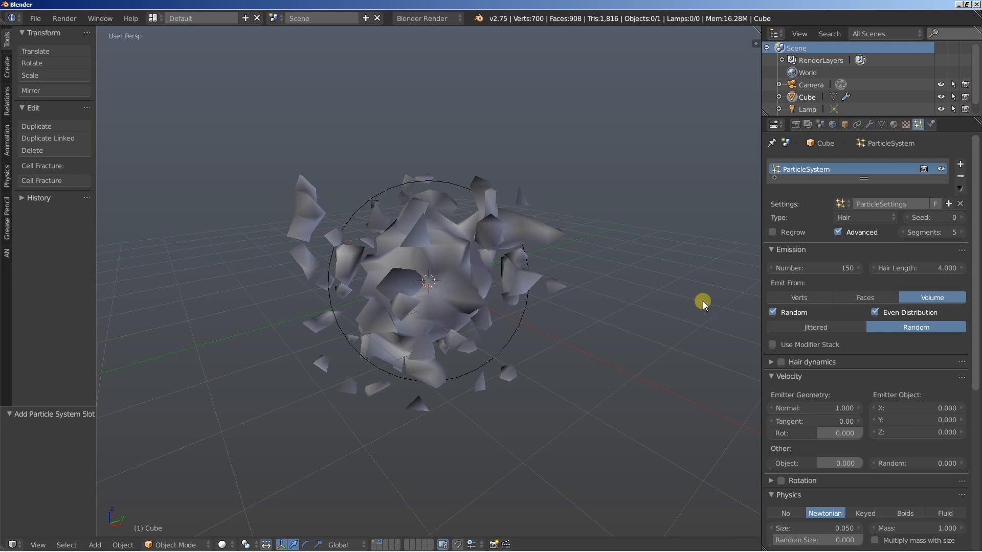
{"action": "scroll", "scroll_direction": "down", "scroll_amount": 3}
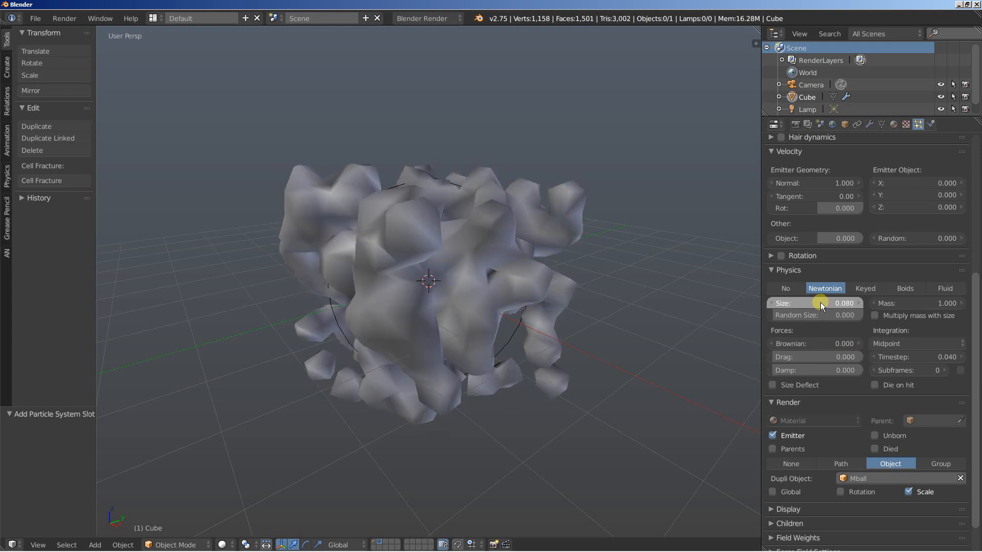
{"action": "mouse_move", "coordinate": [672, 233]}
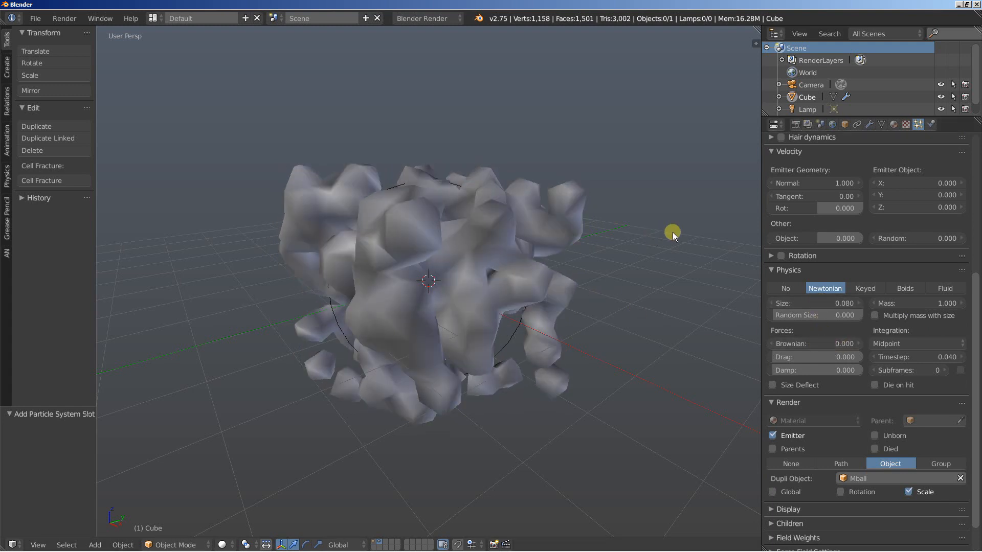
Set the Mball object's viewport resolution to 0.150 for smoother blobs
{"action": "left_click", "coordinate": [807, 109]}
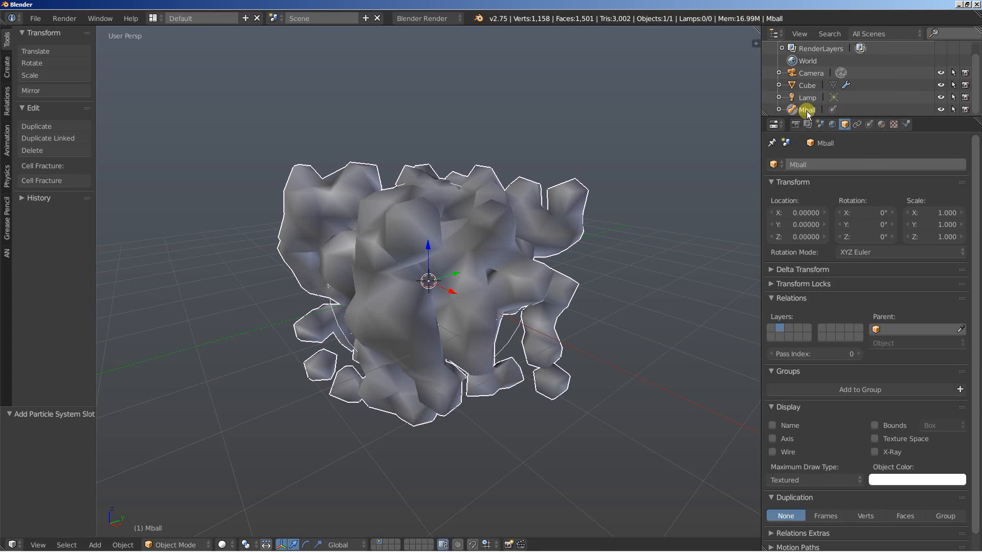
{"action": "left_click", "coordinate": [869, 124]}
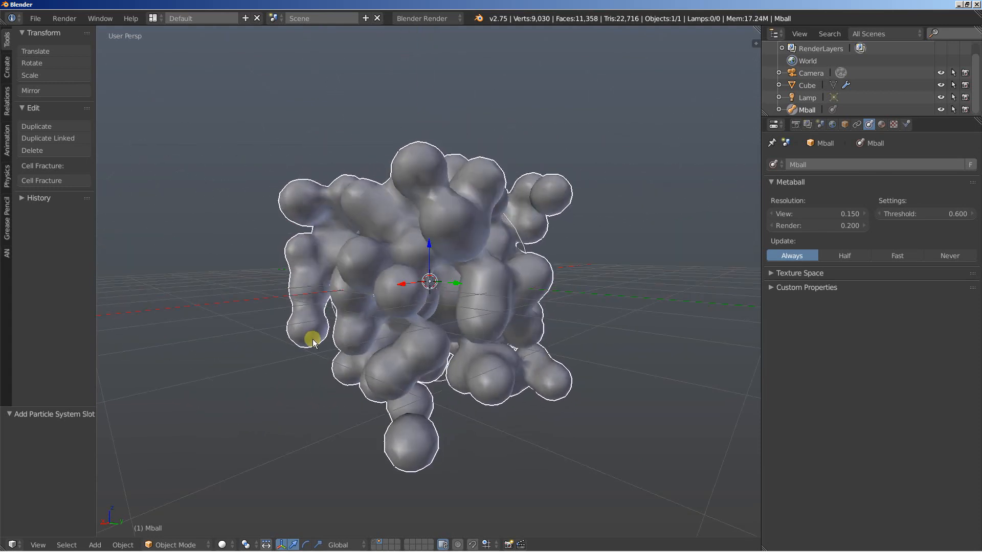
{"action": "mouse_move", "coordinate": [445, 342]}
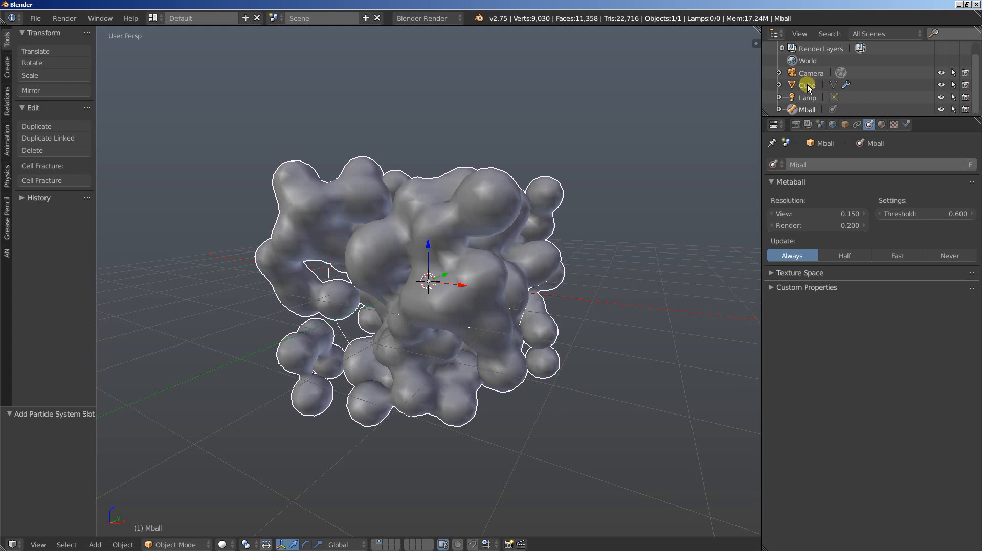
Change the cube's particle seed to 3 for a different random arrangement
{"action": "left_click", "coordinate": [808, 85]}
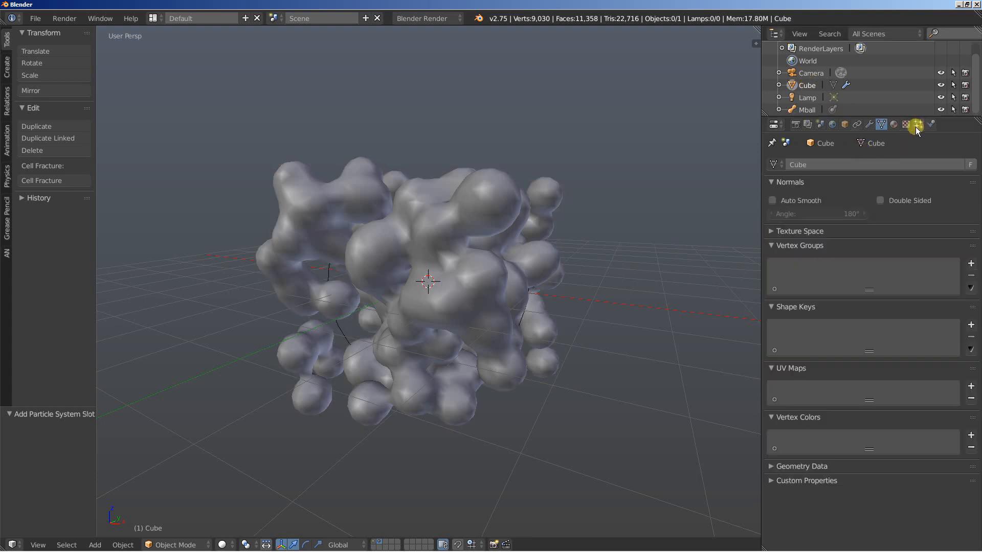
{"action": "left_click", "coordinate": [914, 124]}
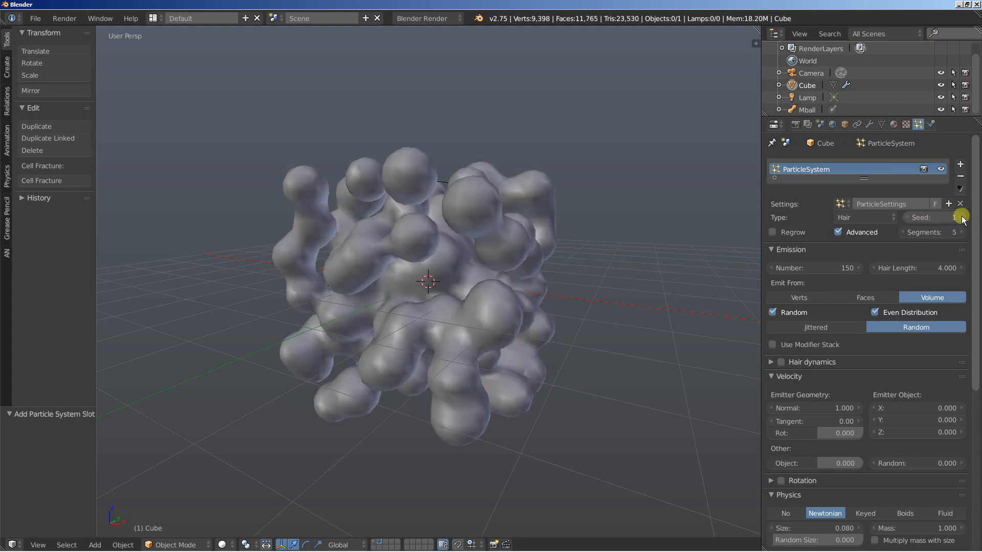
{"action": "left_click", "coordinate": [960, 217]}
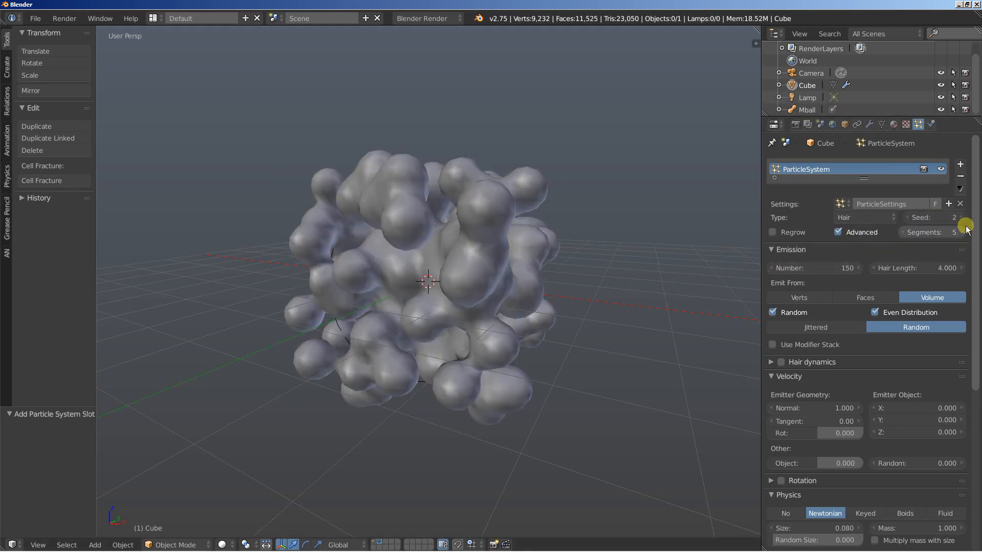
{"action": "left_click", "coordinate": [955, 217]}
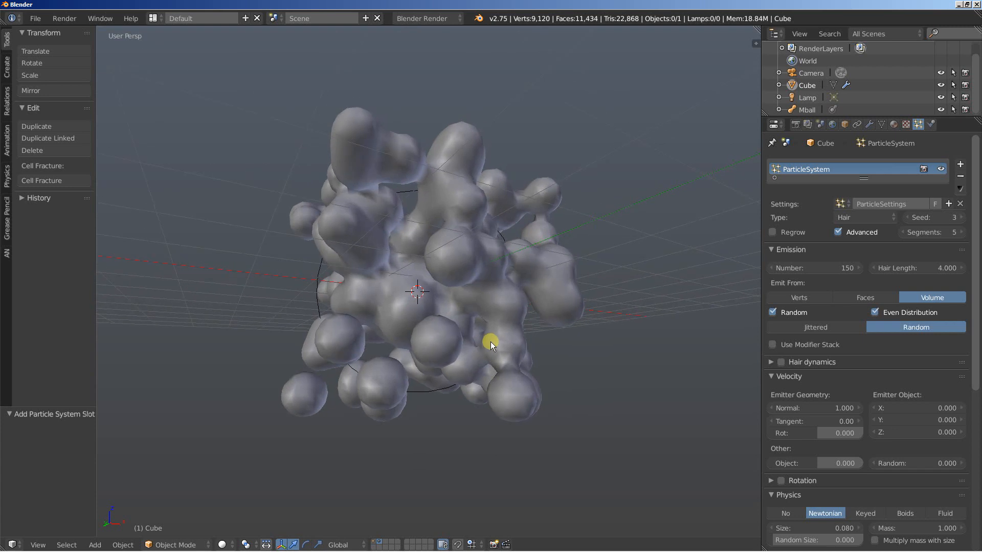
{"action": "mouse_move", "coordinate": [737, 144]}
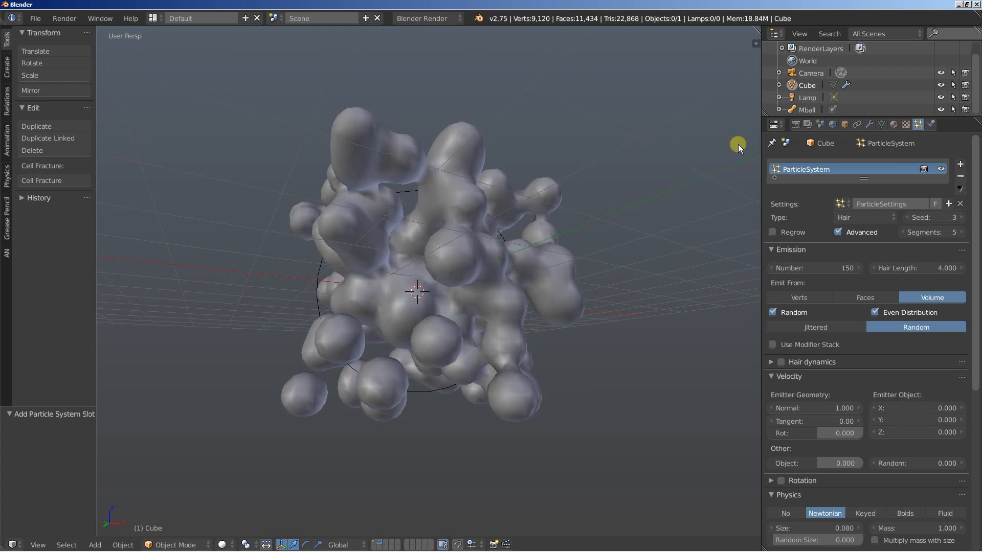
Convert the Mball metaball into a mesh object Mball.001 via Object > Convert to
{"action": "left_click", "coordinate": [807, 109]}
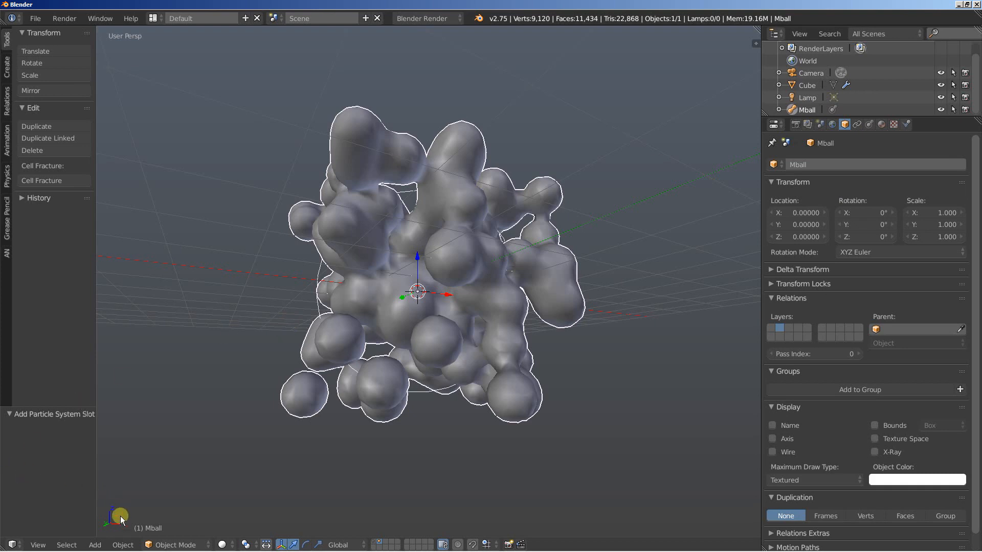
{"action": "left_click", "coordinate": [123, 544]}
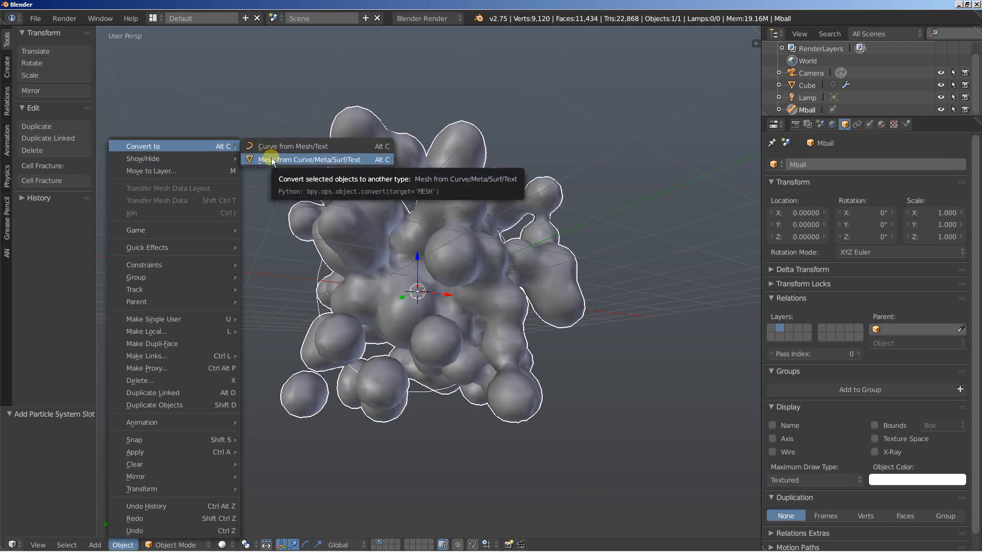
{"action": "left_click", "coordinate": [316, 159]}
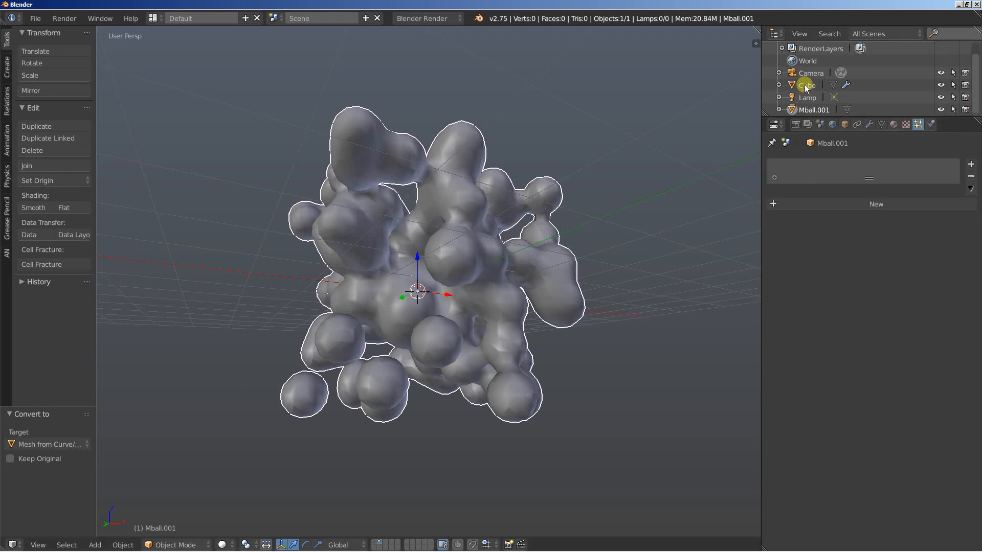
Delete the Cube emitter, then briefly check Mball.001's mesh in edit mode
{"action": "right_click", "coordinate": [807, 85]}
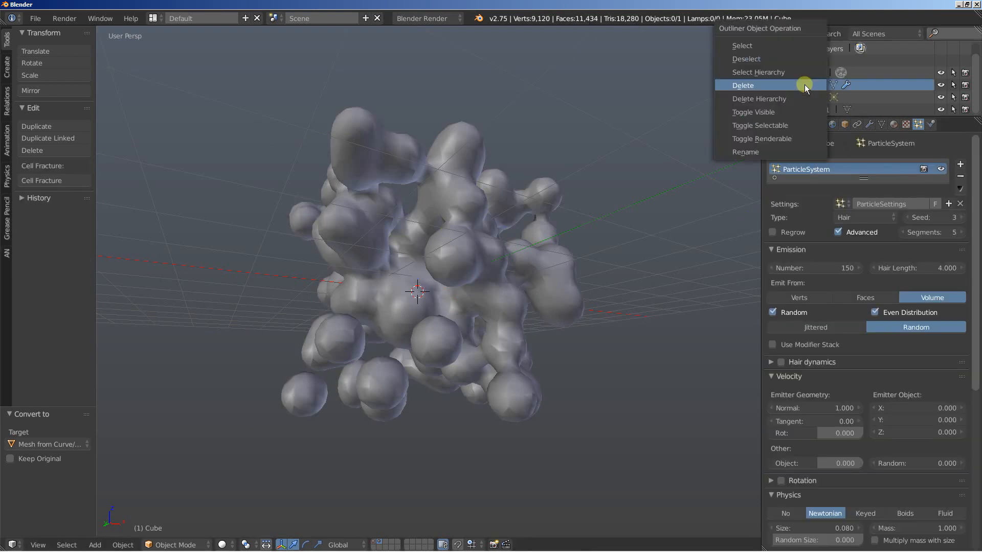
{"action": "left_click", "coordinate": [743, 85]}
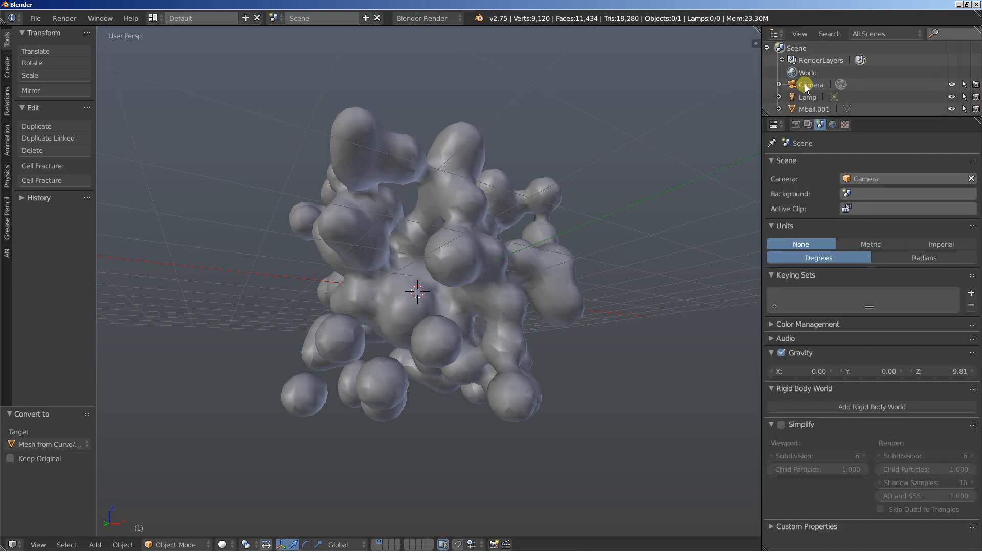
{"action": "mouse_move", "coordinate": [445, 177]}
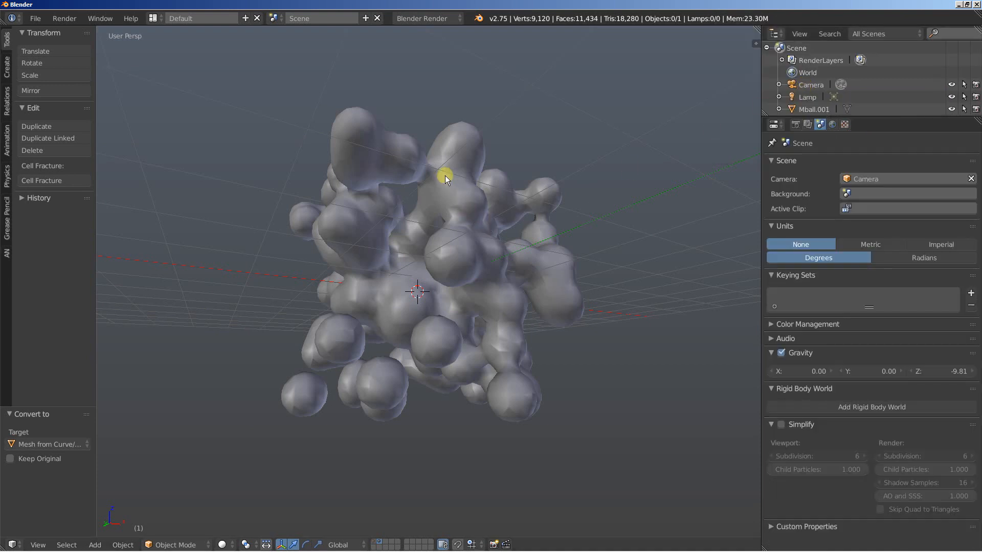
{"action": "left_click", "coordinate": [445, 174]}
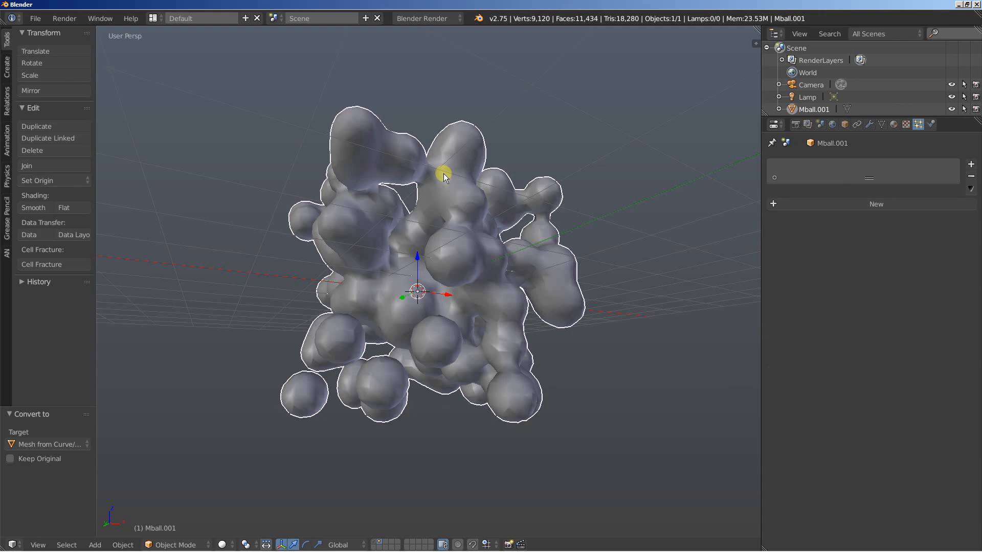
{"action": "key", "text": "Tab"}
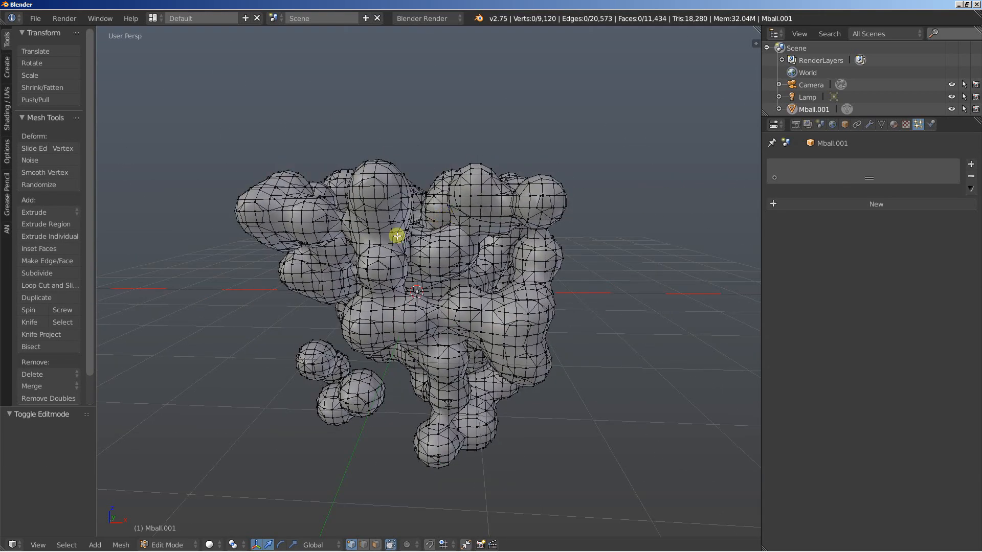
{"action": "key", "text": "Tab"}
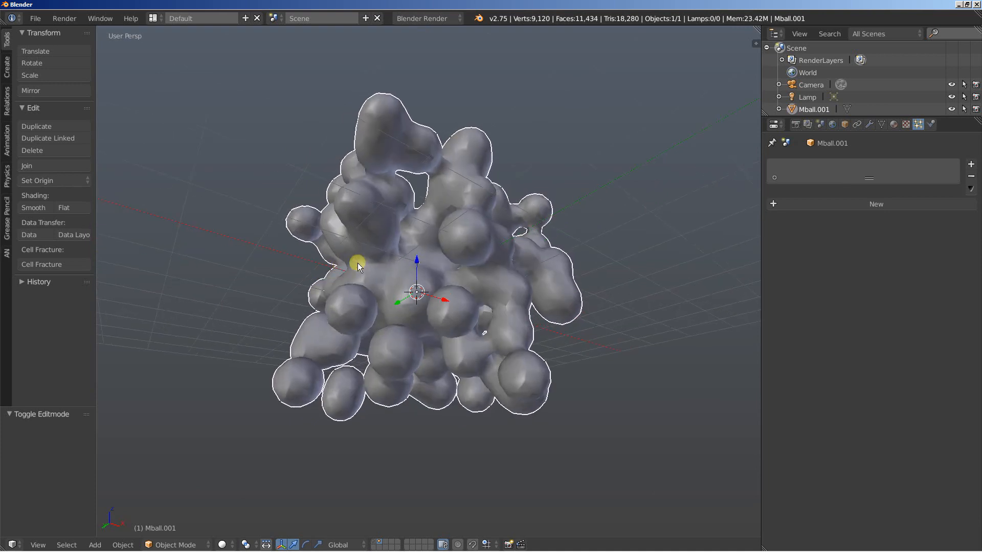
{"action": "mouse_move", "coordinate": [883, 121]}
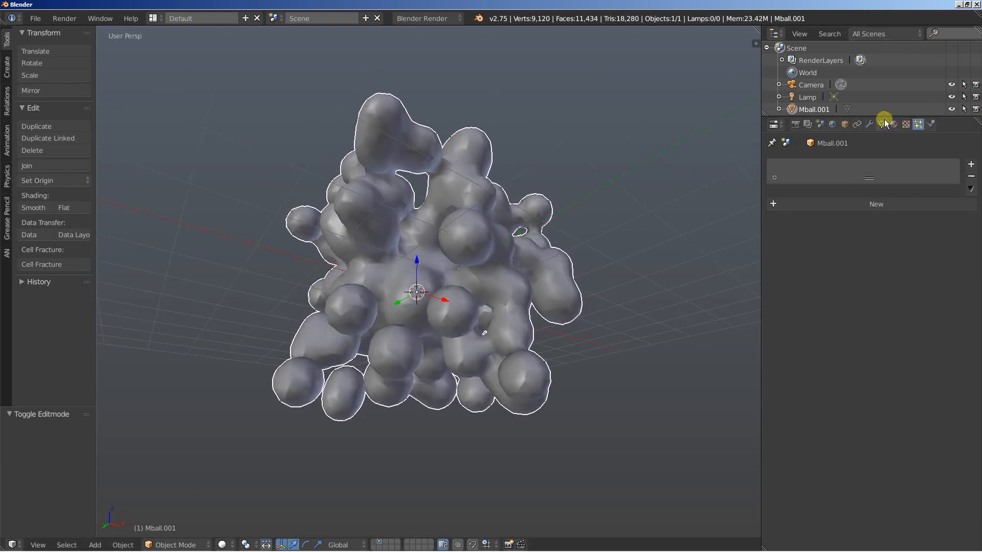
Add a Remesh modifier to Mball.001 from the Modifiers tab
{"action": "left_click", "coordinate": [868, 123]}
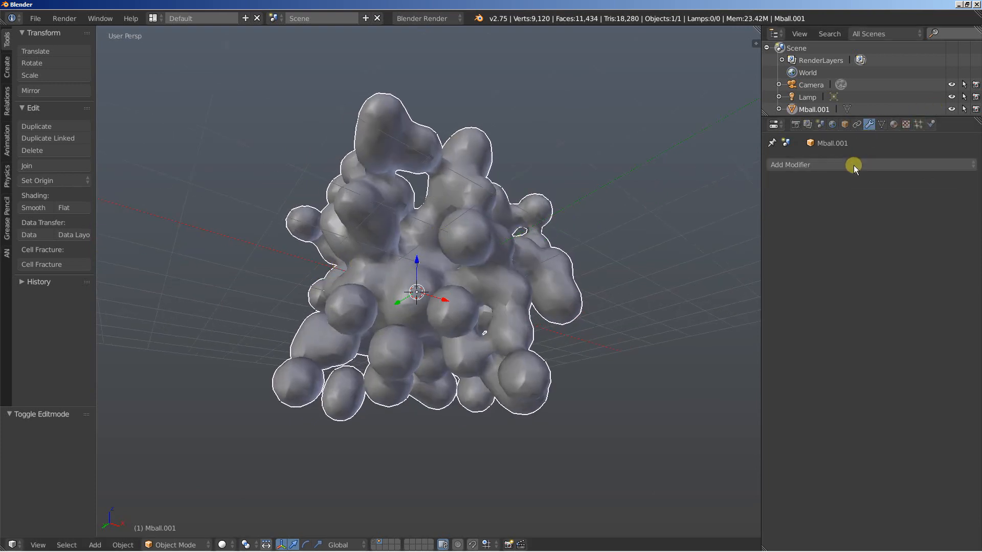
{"action": "left_click", "coordinate": [811, 164]}
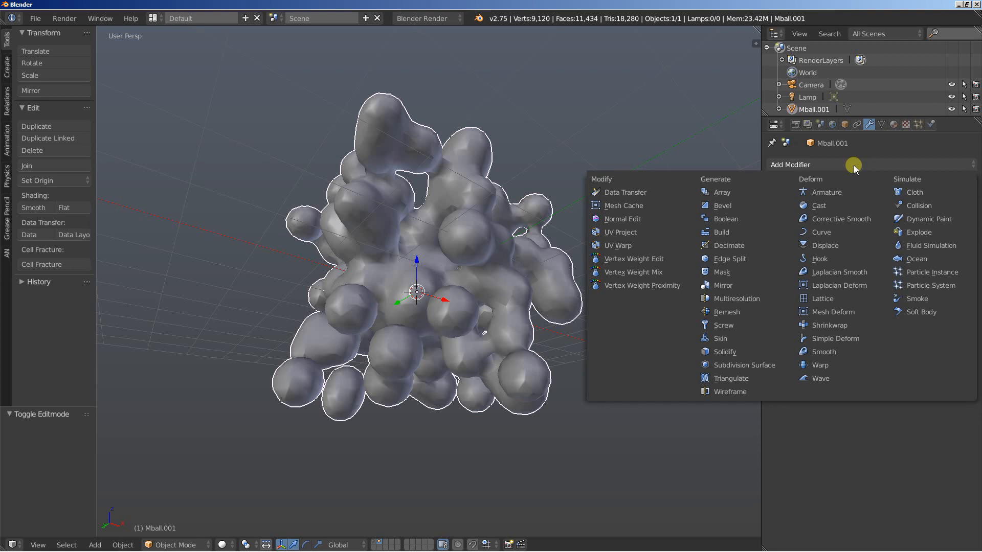
{"action": "mouse_move", "coordinate": [773, 297]}
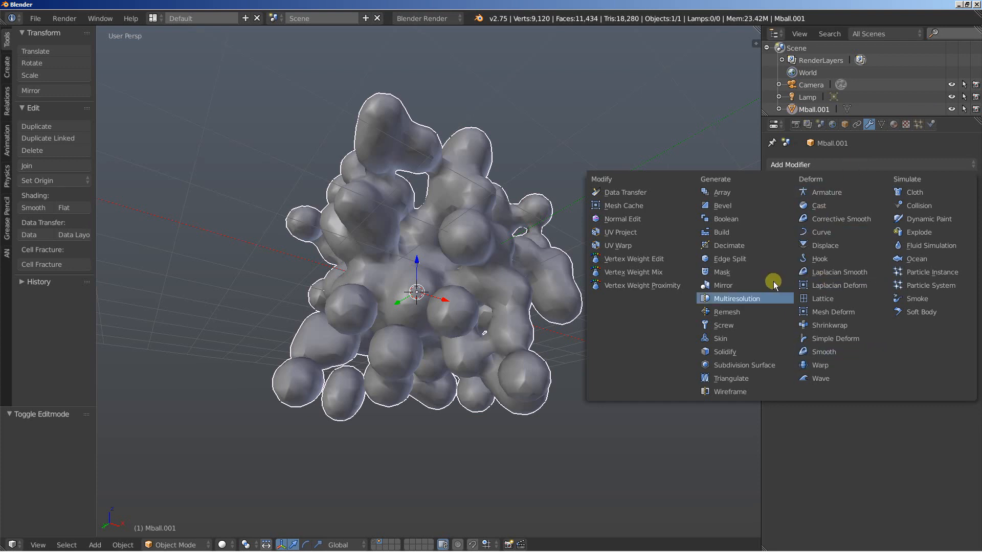
{"action": "mouse_move", "coordinate": [779, 258]}
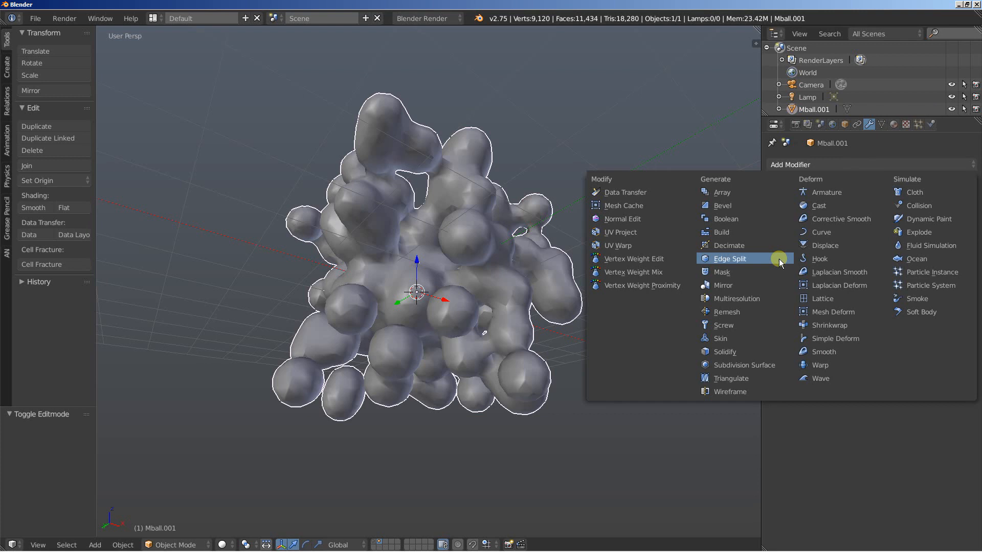
{"action": "mouse_move", "coordinate": [741, 307]}
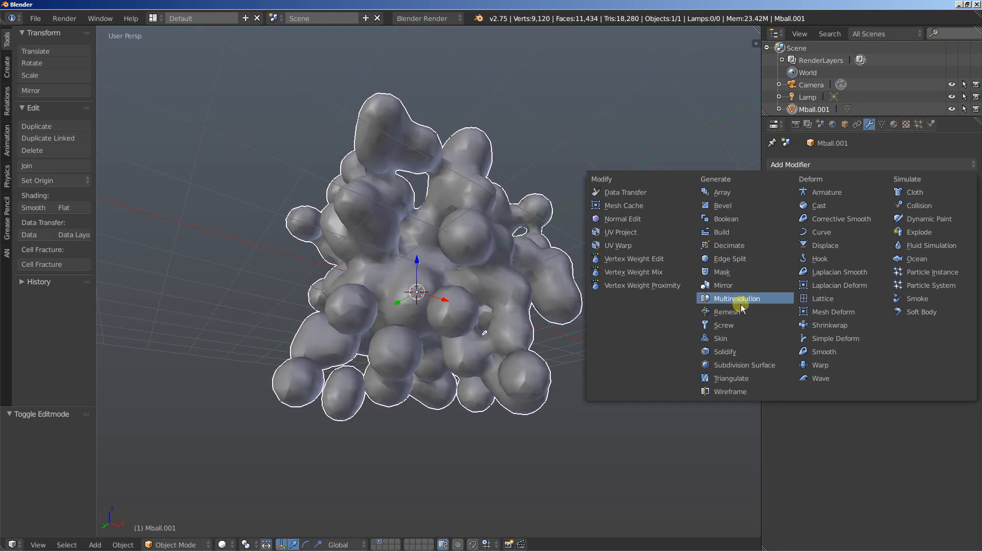
{"action": "left_click", "coordinate": [726, 312]}
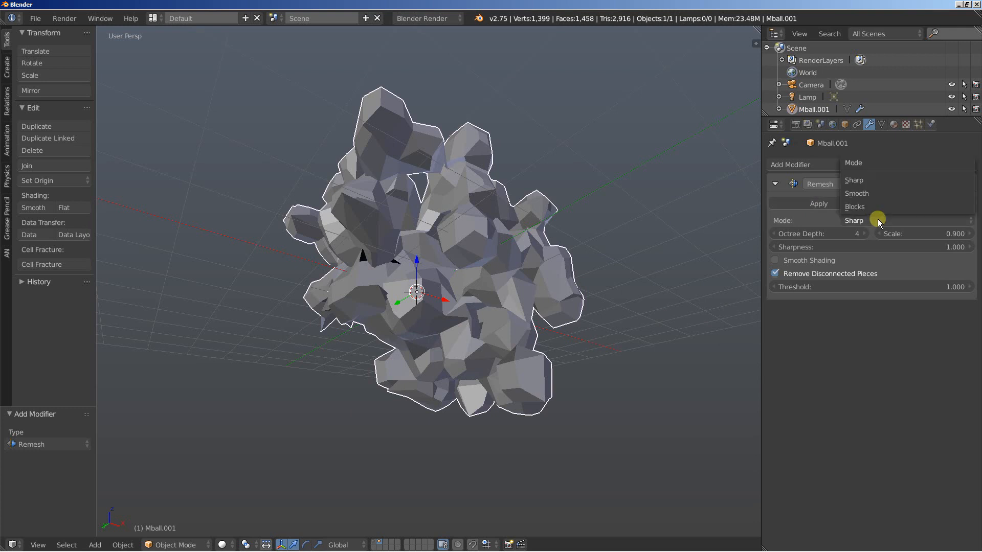
{"action": "mouse_move", "coordinate": [856, 193]}
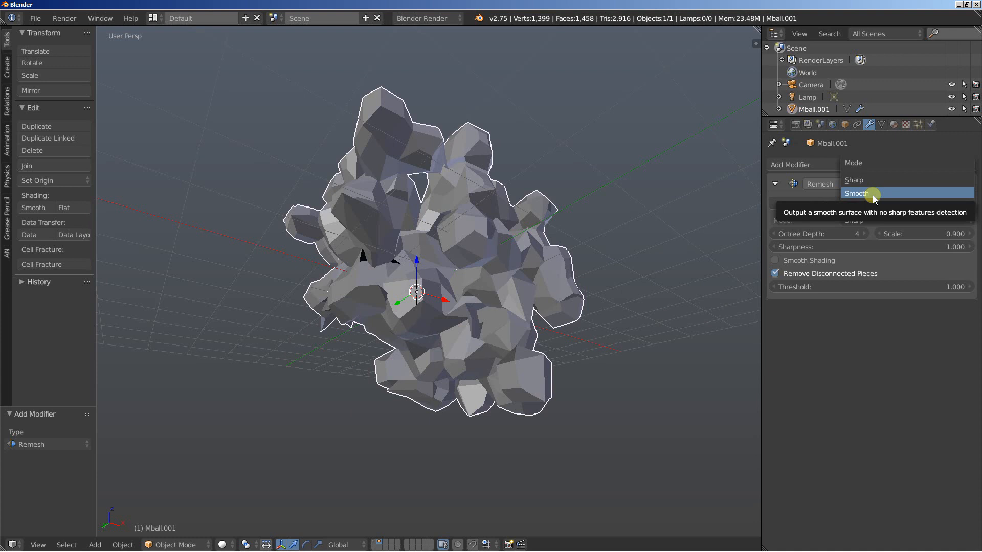
{"action": "mouse_move", "coordinate": [871, 206]}
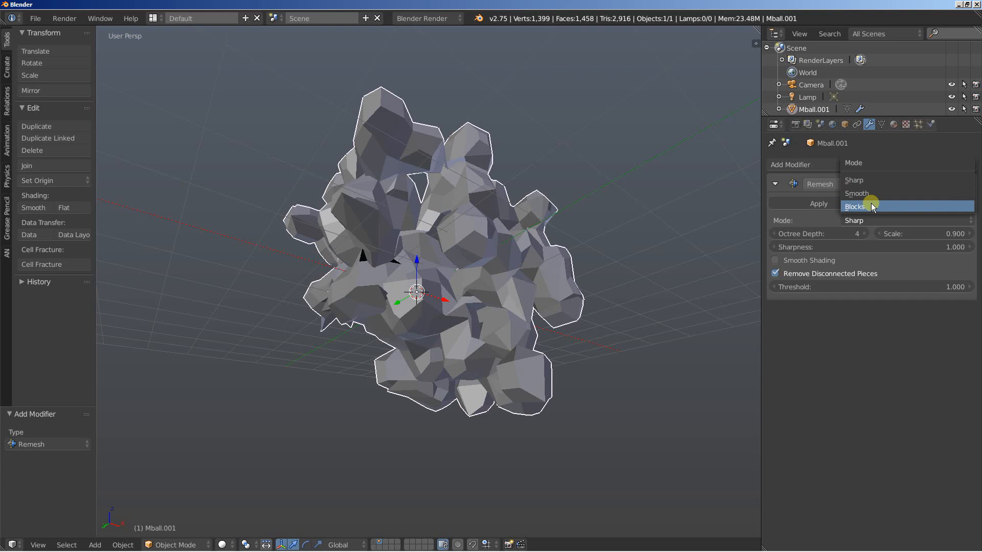
Set Remesh to Blocks mode at octree depth 6 and keep disconnected pieces
{"action": "left_click", "coordinate": [853, 205]}
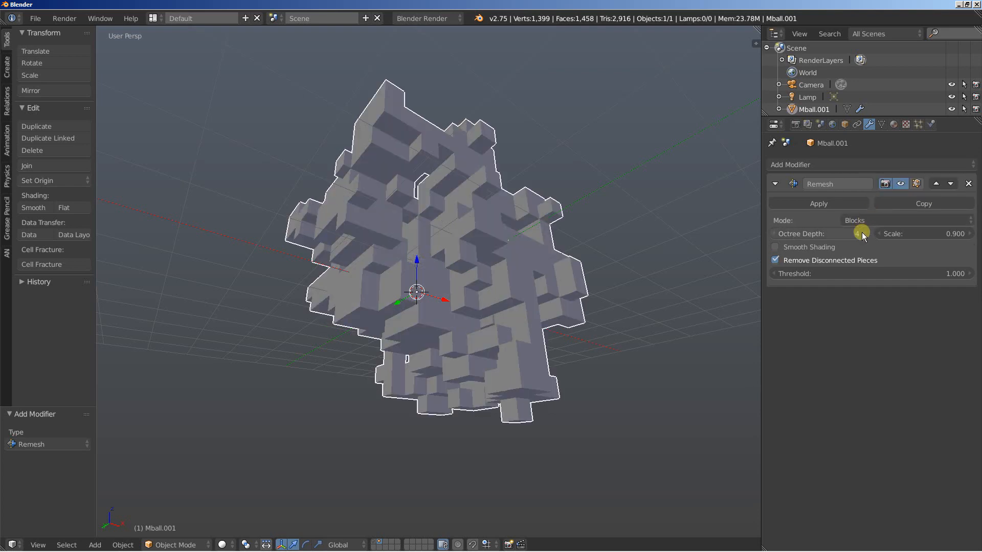
{"action": "left_click", "coordinate": [863, 234]}
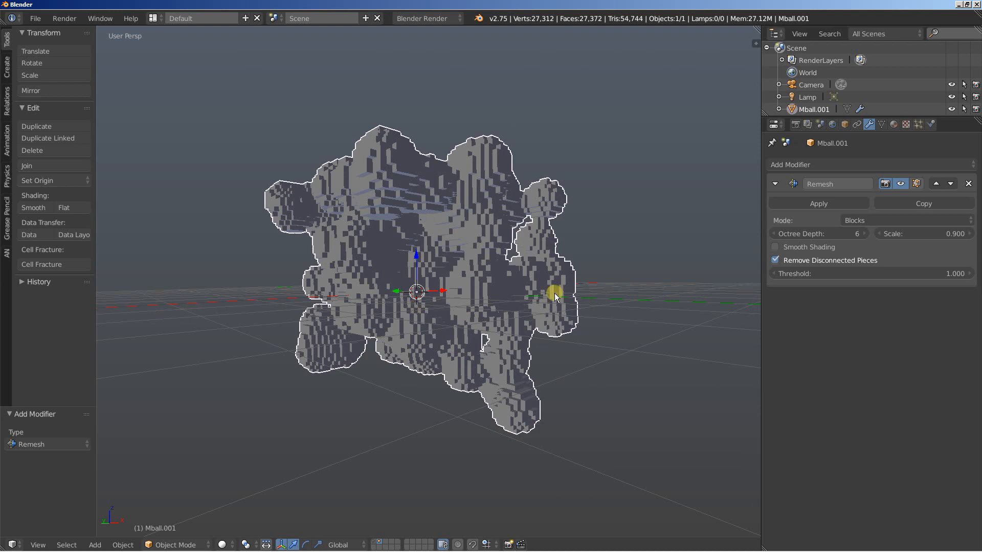
{"action": "left_click", "coordinate": [775, 260]}
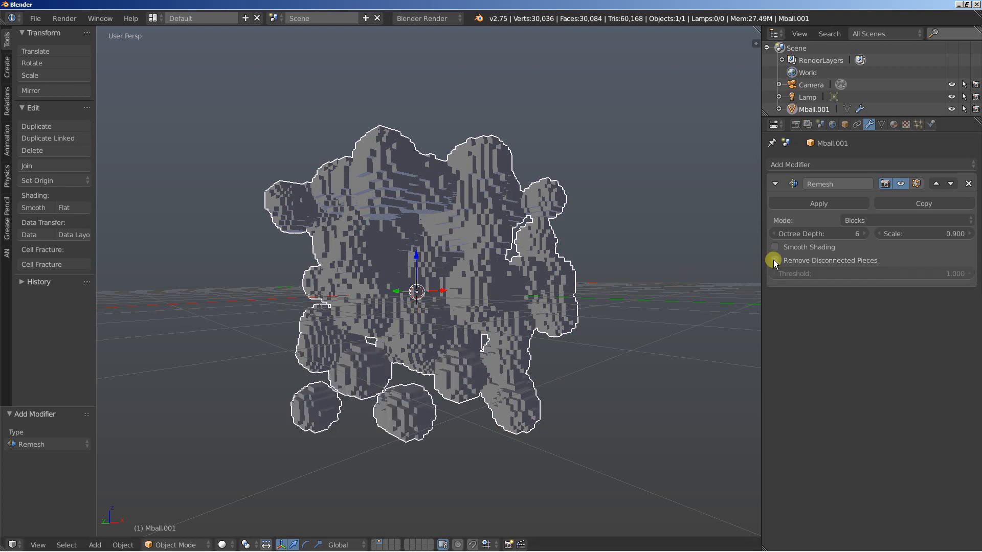
{"action": "mouse_move", "coordinate": [774, 261]}
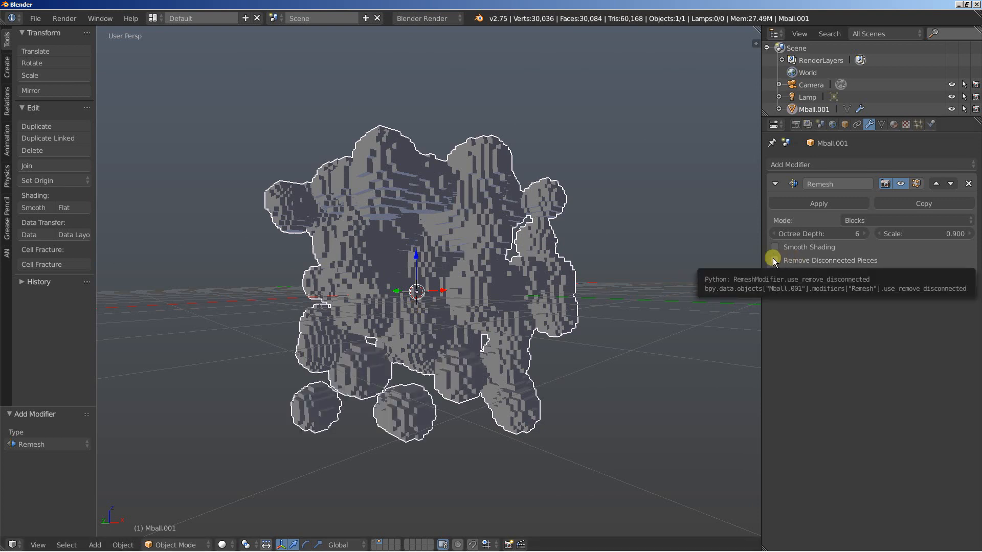
{"action": "left_click", "coordinate": [775, 260]}
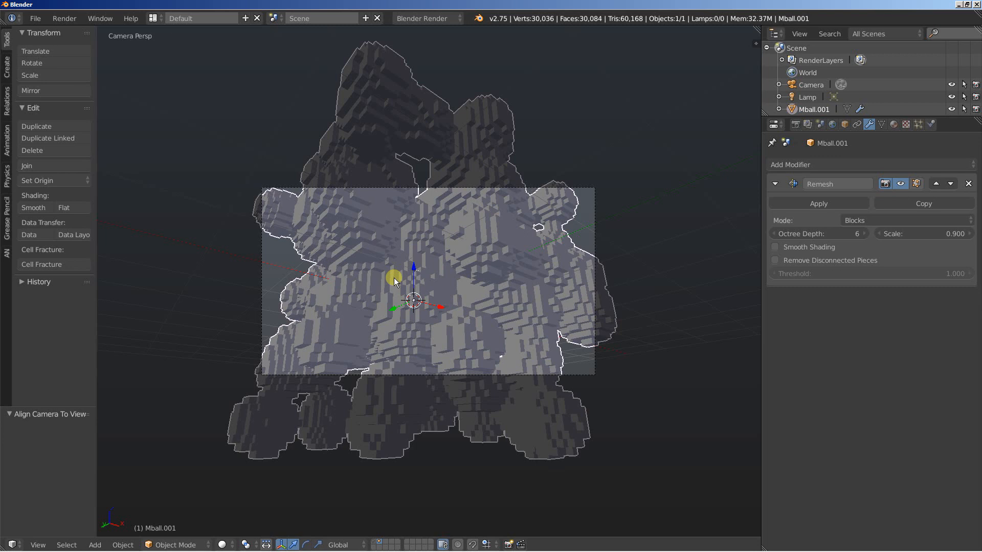
{"action": "mouse_move", "coordinate": [492, 217]}
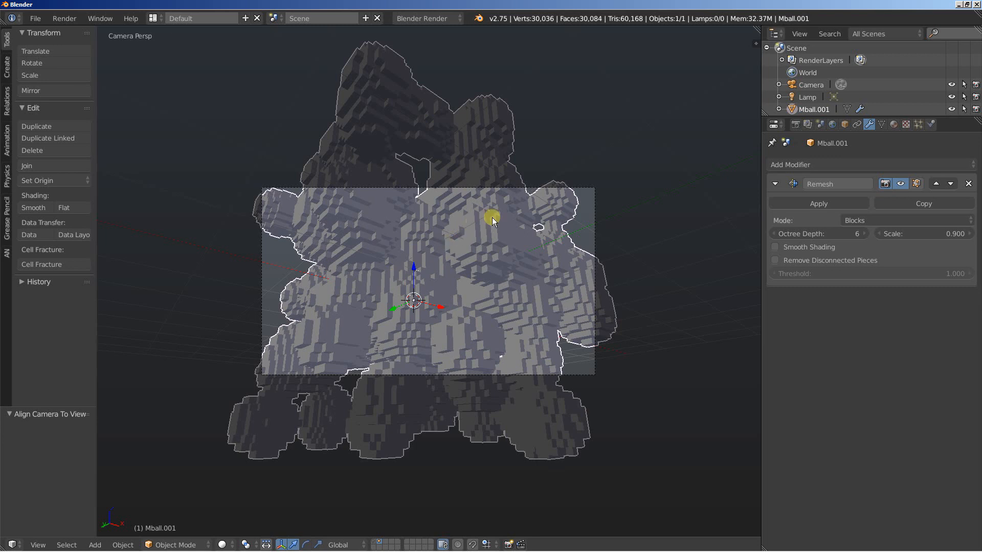
{"action": "mouse_move", "coordinate": [479, 300]}
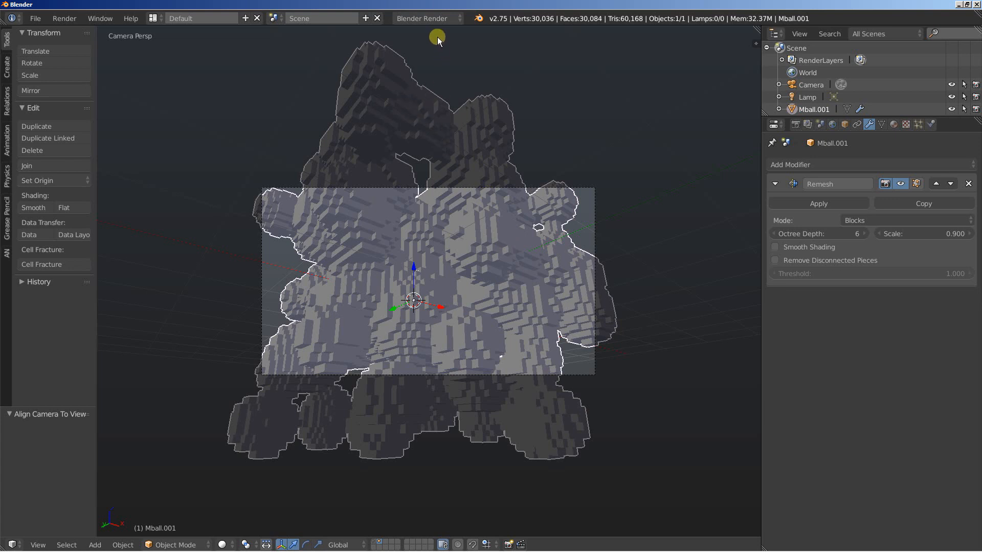
Switch to Cycles and give Mball.001 a new material with a Mix Shader surface
{"action": "left_click", "coordinate": [428, 17]}
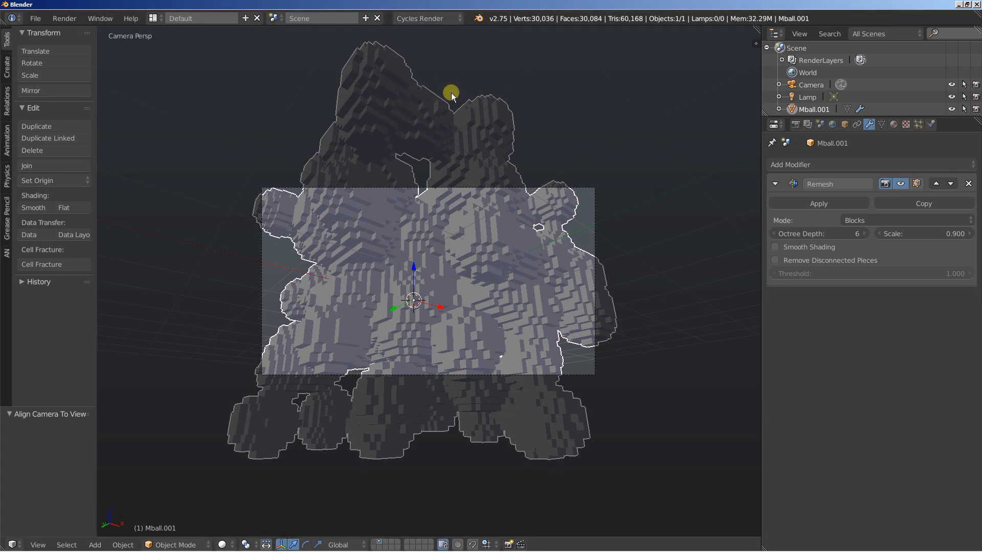
{"action": "mouse_move", "coordinate": [698, 172]}
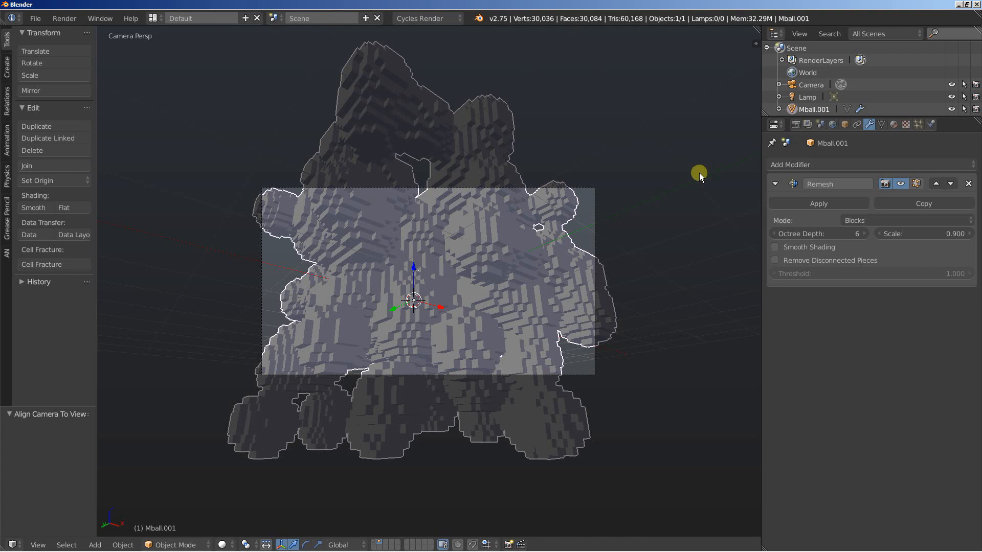
{"action": "left_click", "coordinate": [896, 123]}
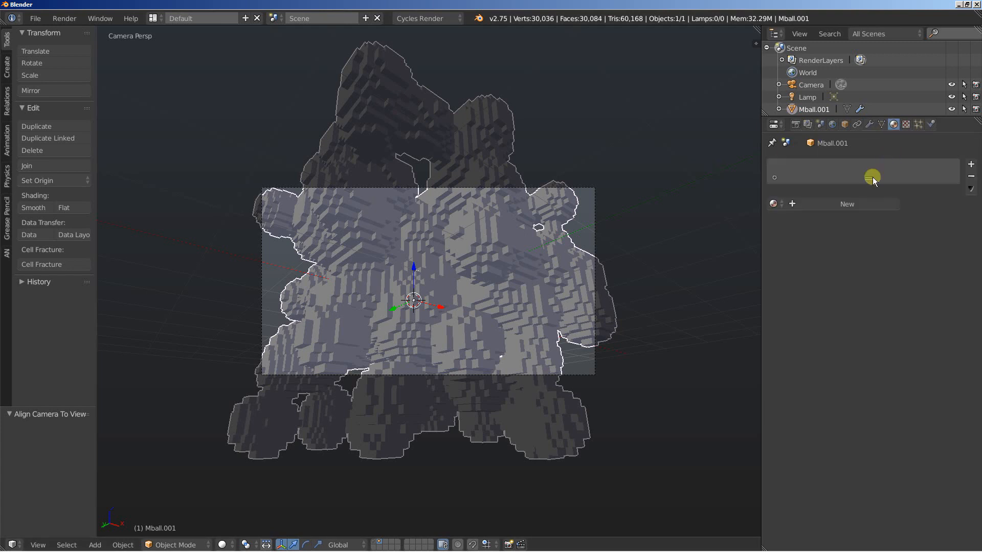
{"action": "left_click", "coordinate": [846, 204]}
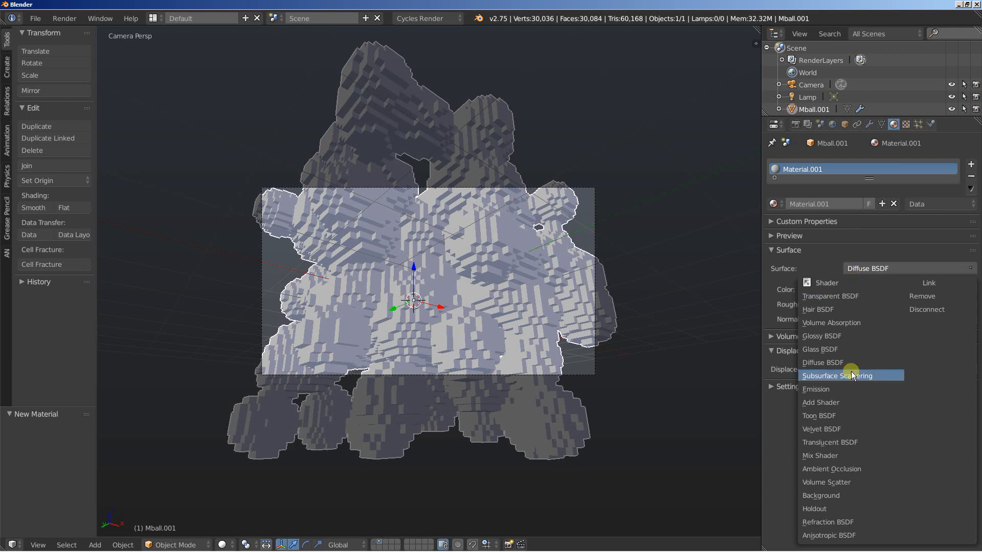
{"action": "left_click", "coordinate": [819, 455]}
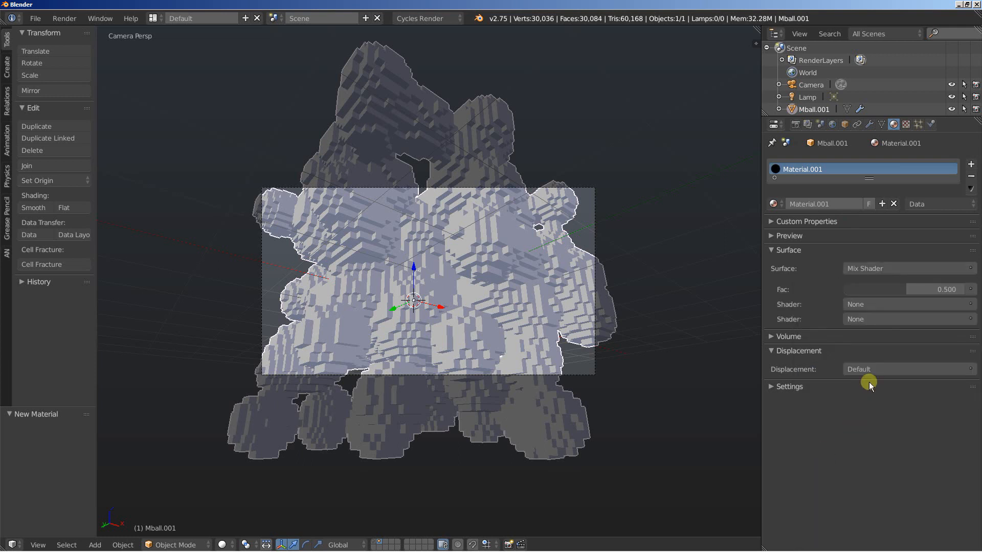
Mix a Diffuse BSDF with a Glossy BSDF and set the diffuse colour to blue
{"action": "left_click", "coordinate": [908, 268]}
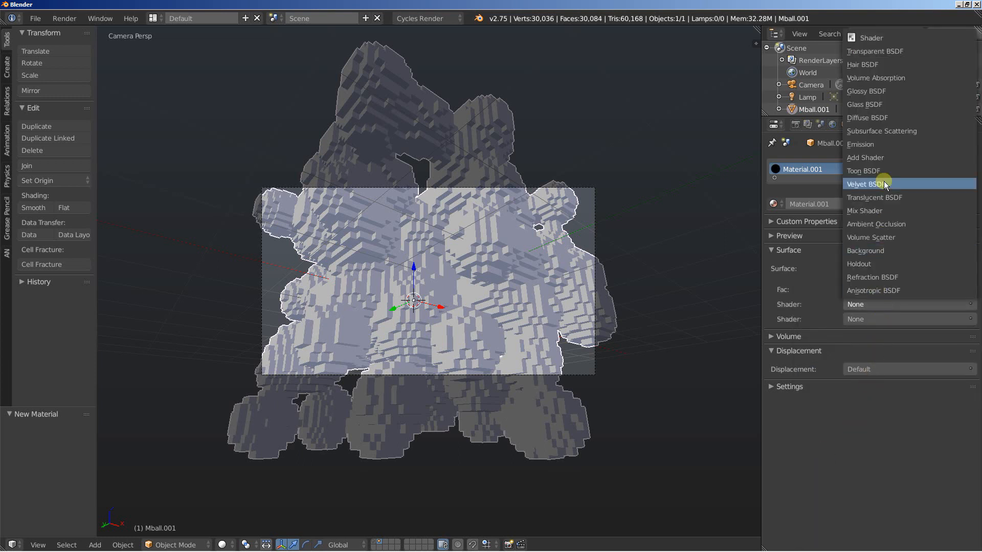
{"action": "mouse_move", "coordinate": [877, 38]}
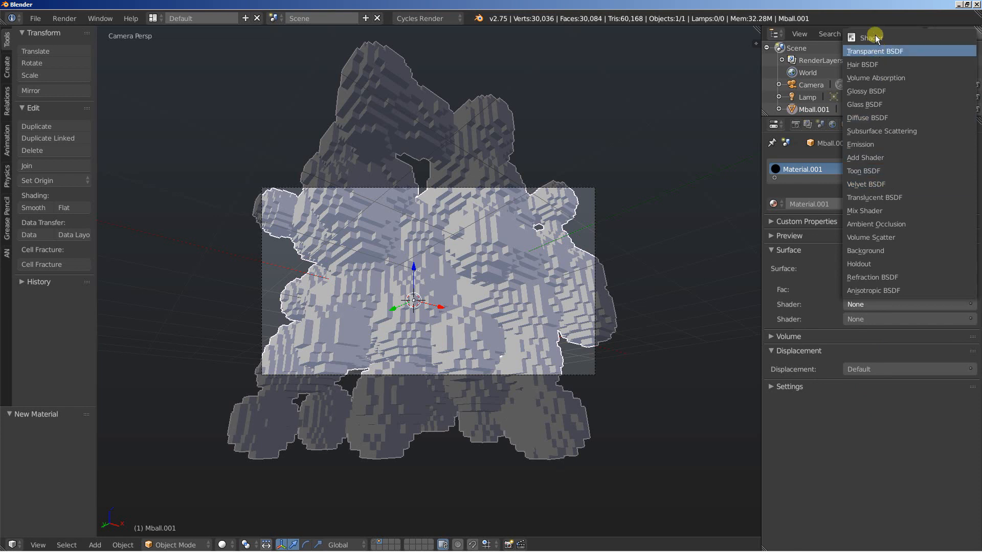
{"action": "left_click", "coordinate": [865, 211]}
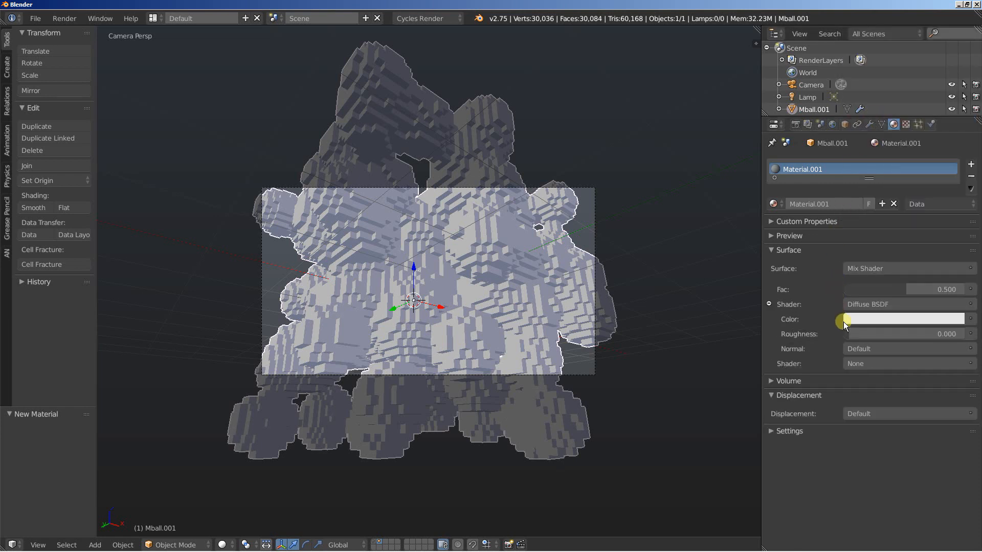
{"action": "left_click", "coordinate": [902, 304]}
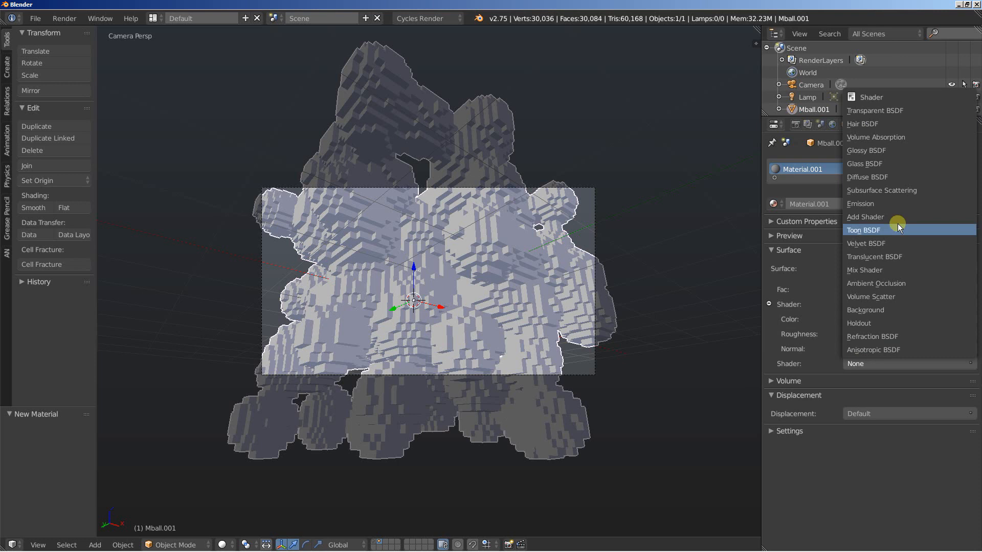
{"action": "left_click", "coordinate": [866, 270]}
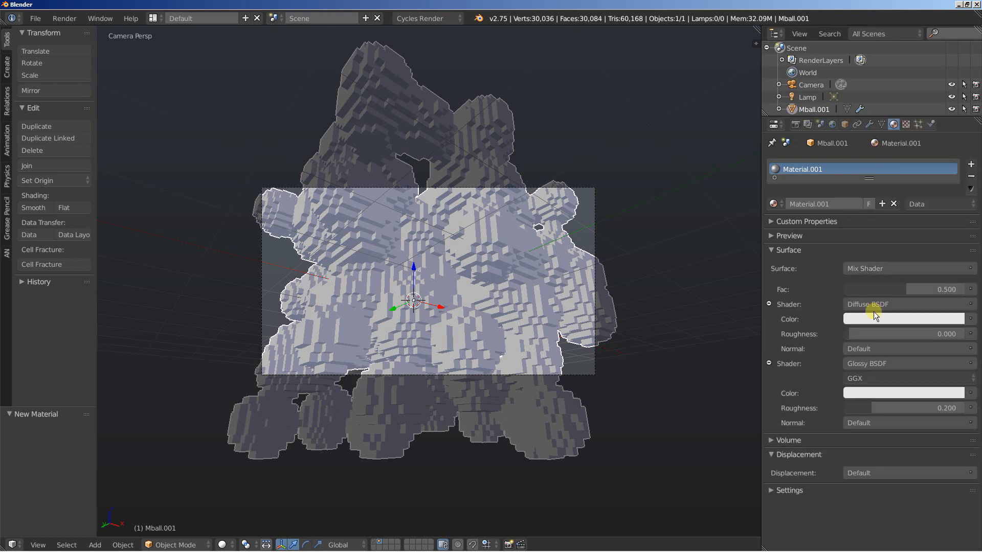
{"action": "left_click", "coordinate": [903, 319]}
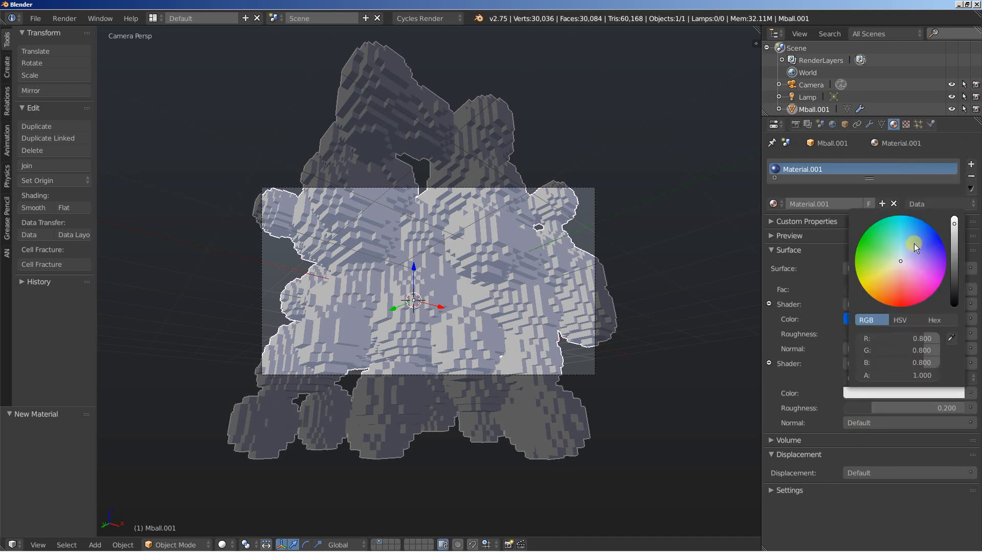
{"action": "left_click", "coordinate": [913, 243]}
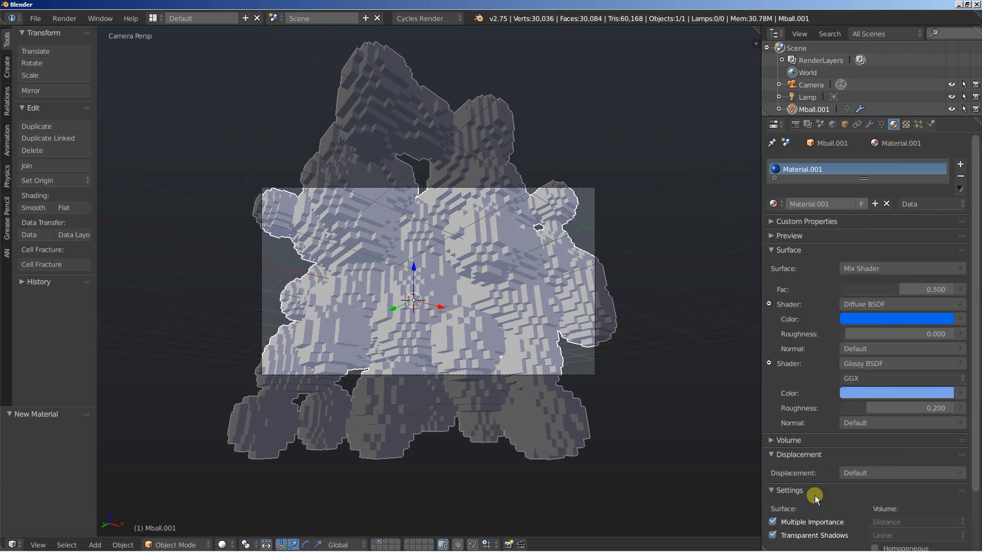
Set the material's Viewport Color to blue so the metaball shows blue, then go to World settings
{"action": "scroll", "scroll_direction": "down", "scroll_amount": 3}
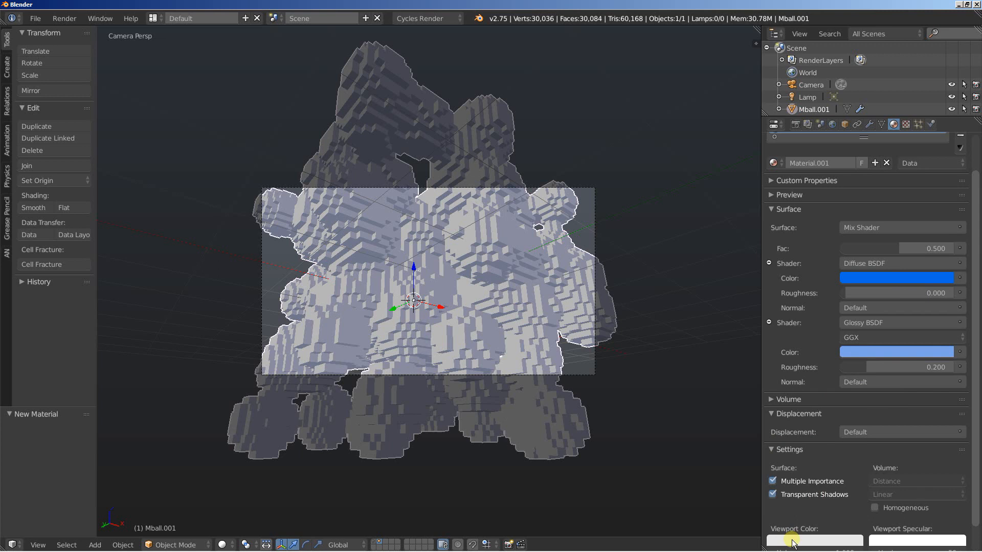
{"action": "left_click", "coordinate": [813, 540]}
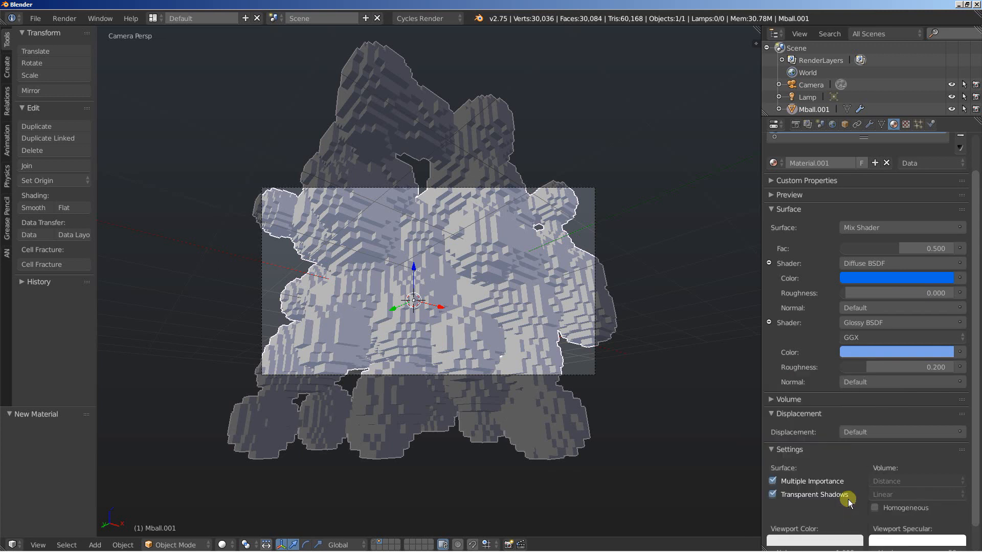
{"action": "left_click", "coordinate": [899, 278]}
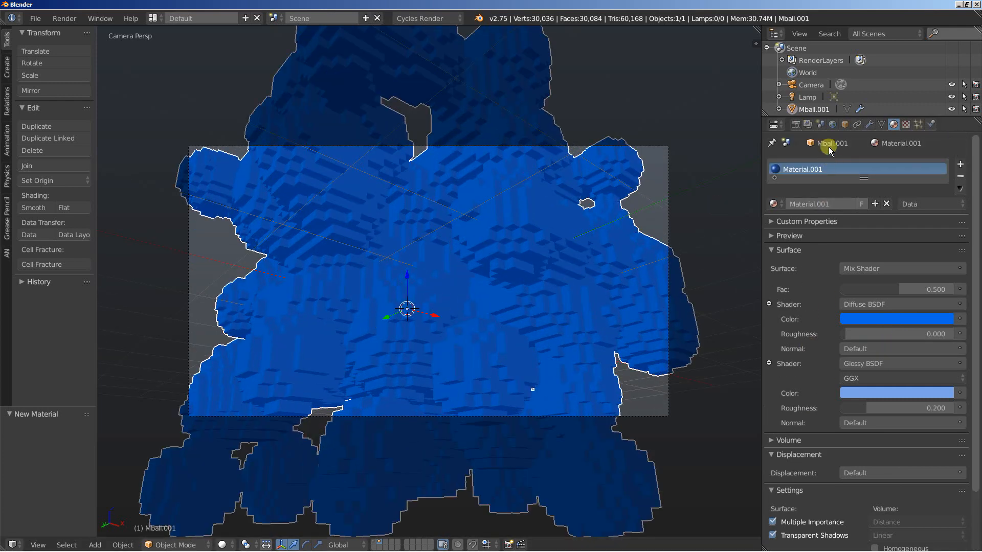
{"action": "left_click", "coordinate": [830, 123]}
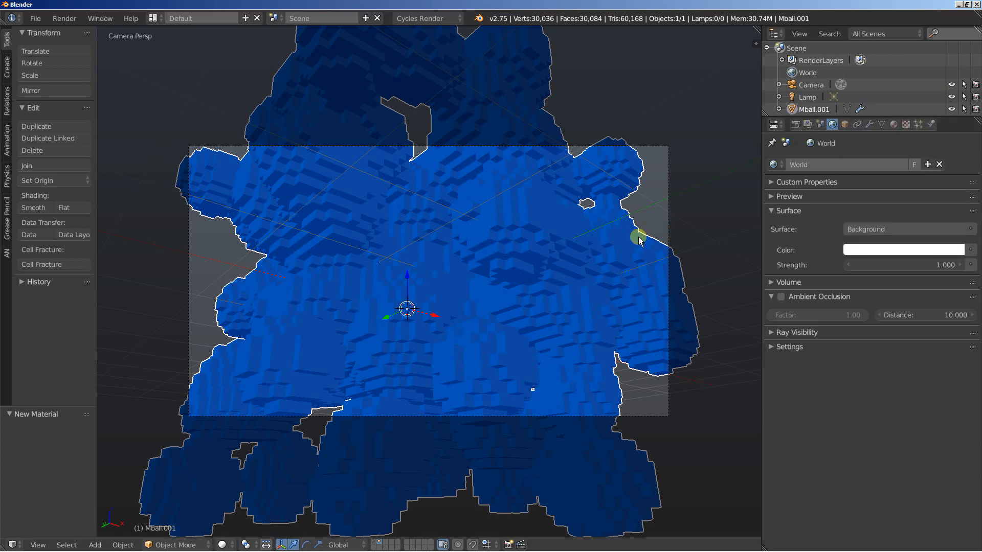
Set the render resolution percentage to 60 in Render settings
{"action": "left_click", "coordinate": [774, 123]}
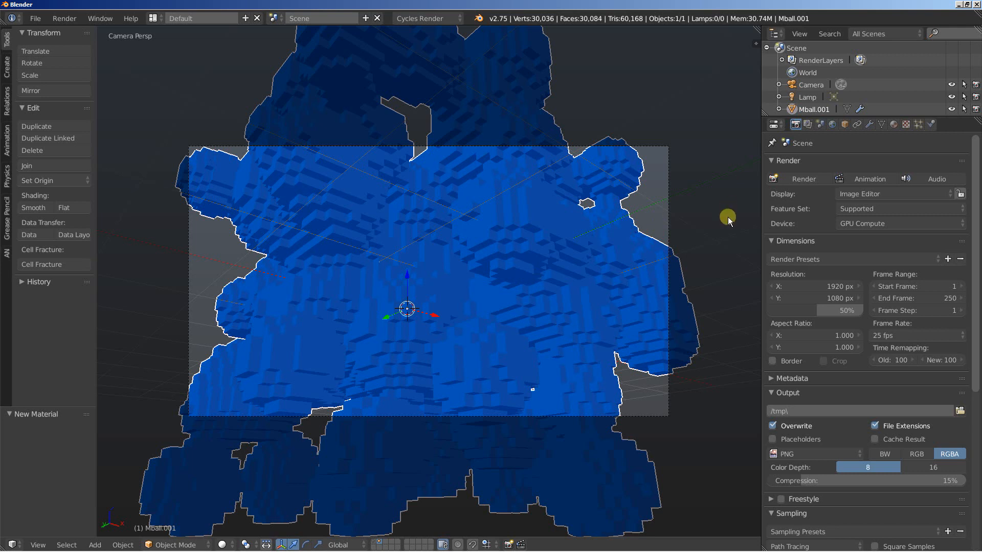
{"action": "left_click", "coordinate": [838, 310]}
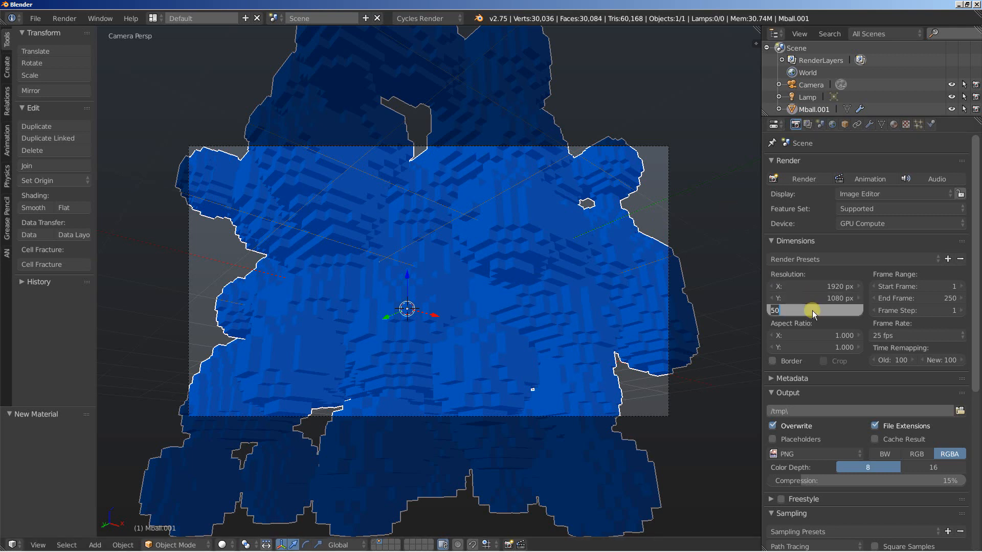
{"action": "type", "text": "60%"}
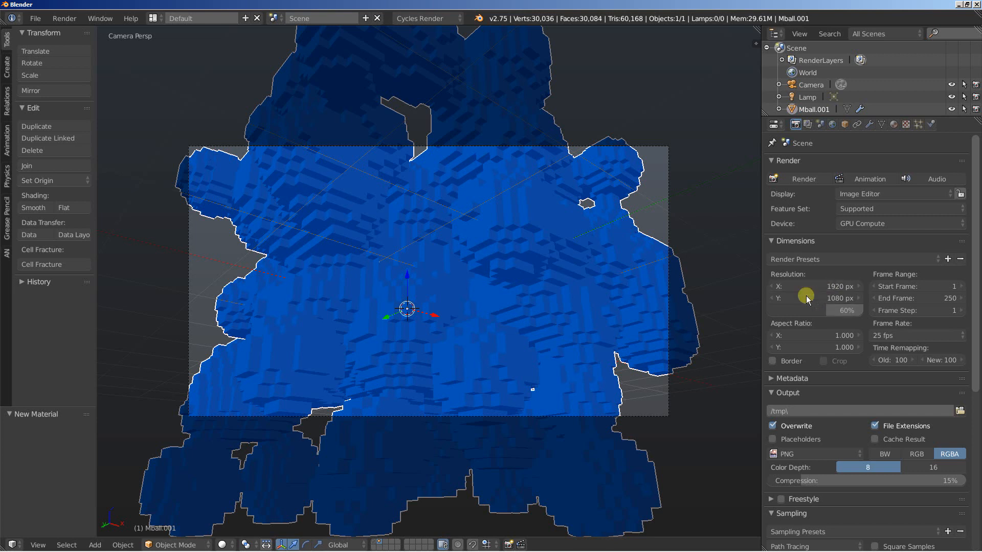
{"action": "mouse_move", "coordinate": [825, 291]}
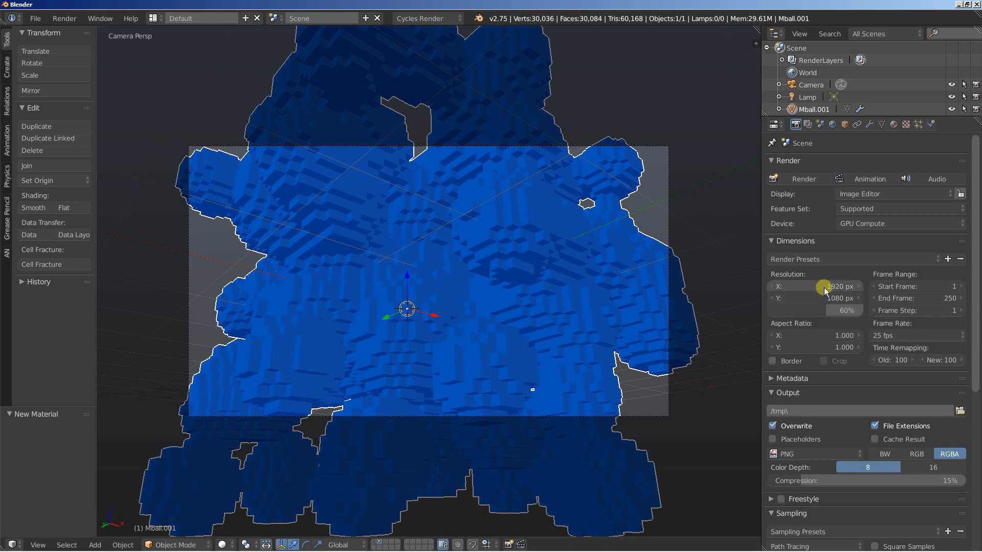
{"action": "mouse_move", "coordinate": [807, 227]}
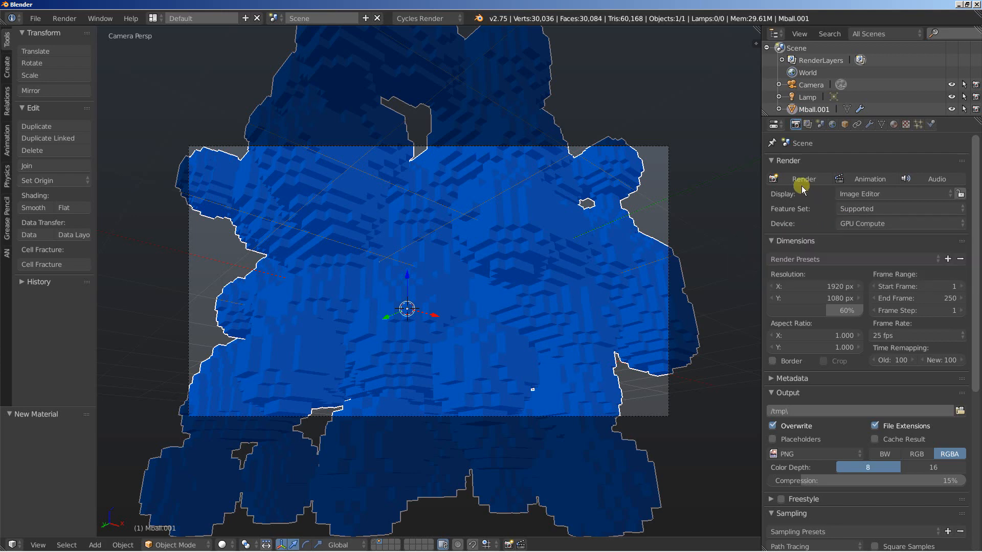
Render the frame in Cycles, browsing the Add Modifier list meanwhile without adding one
{"action": "left_click", "coordinate": [804, 179]}
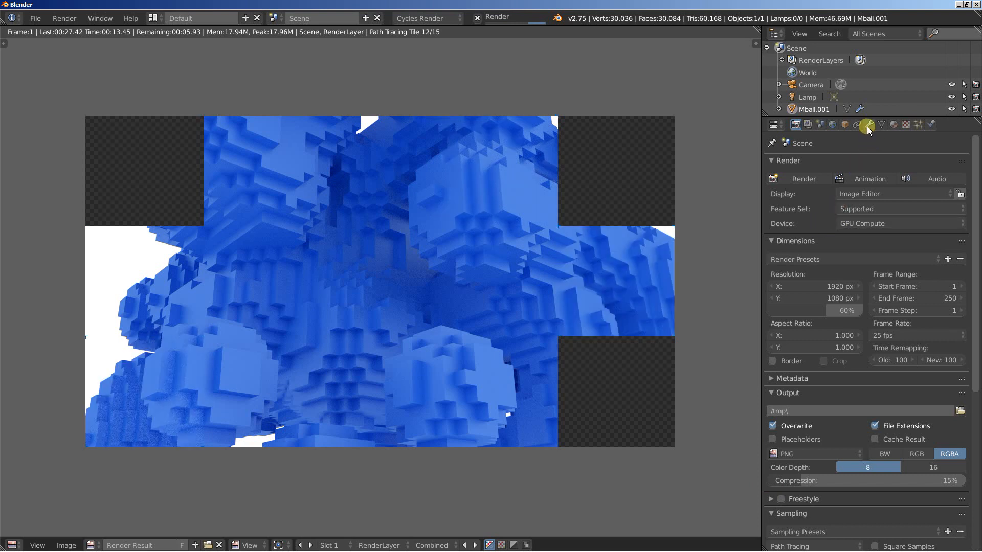
{"action": "left_click", "coordinate": [867, 124]}
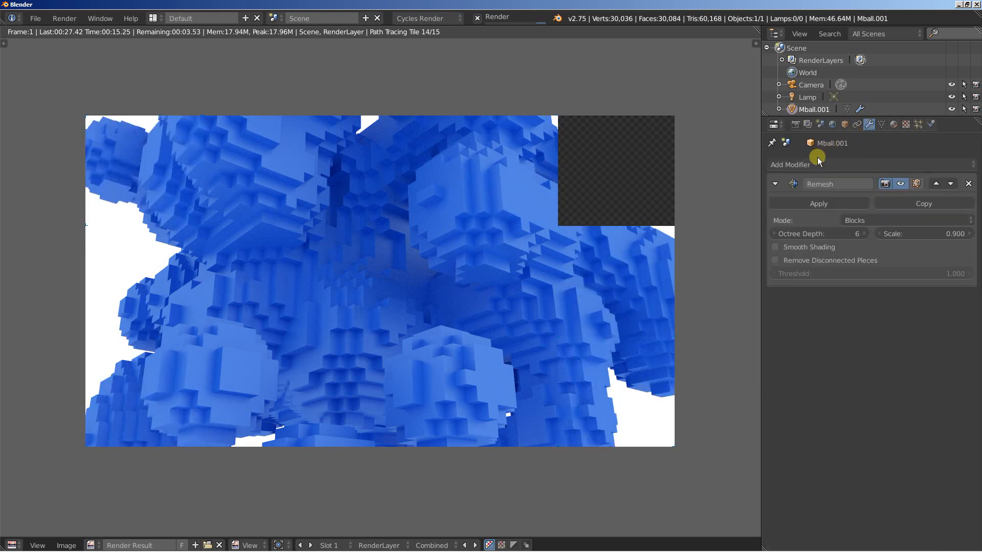
{"action": "left_click", "coordinate": [793, 163]}
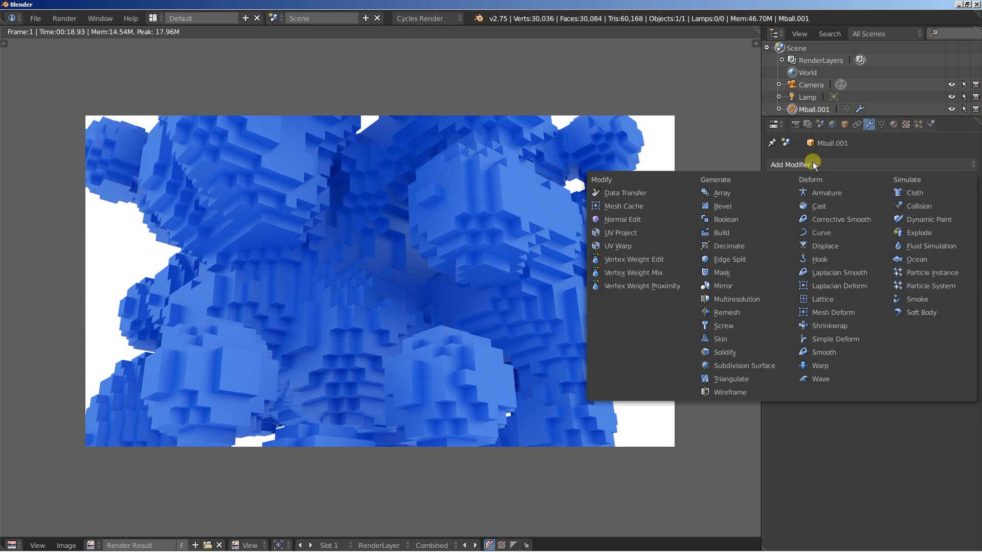
{"action": "left_click", "coordinate": [726, 312]}
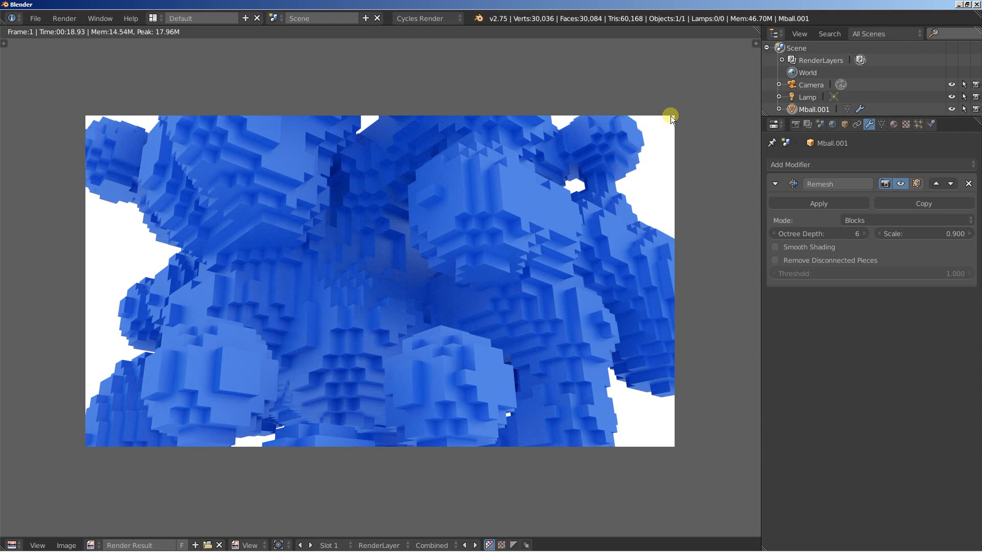
{"action": "mouse_move", "coordinate": [505, 232]}
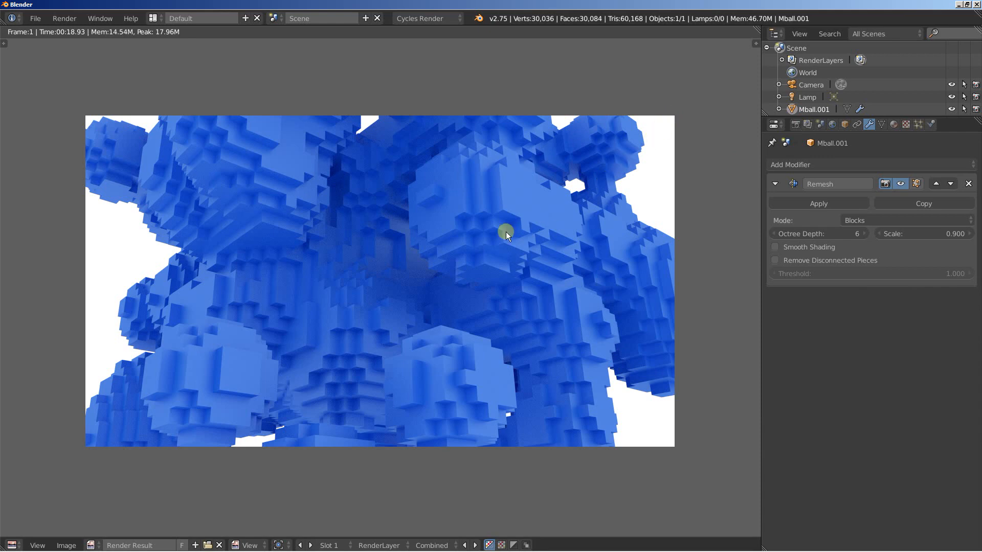
Add a Simple Deform modifier below Remesh, twisting the mesh 45 degrees
{"action": "left_click", "coordinate": [790, 164]}
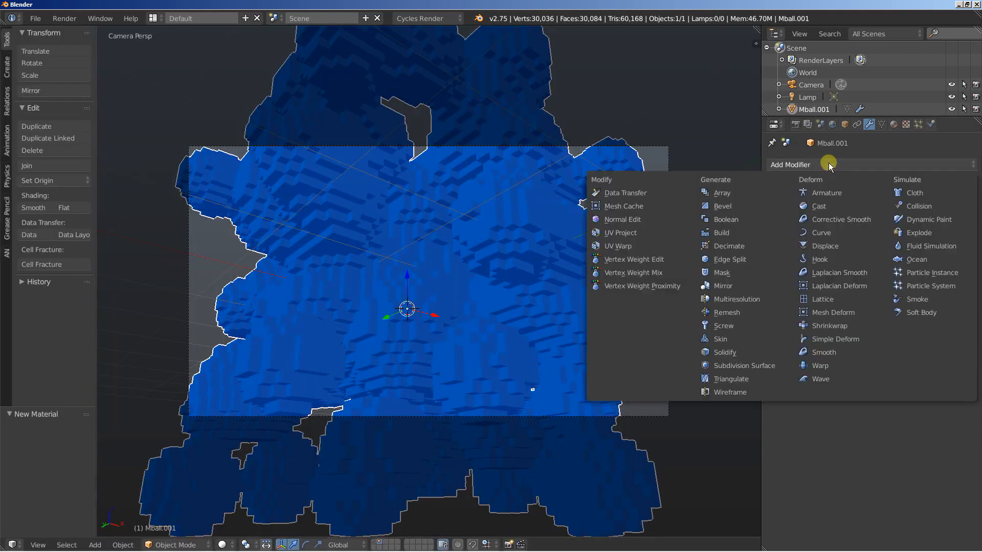
{"action": "mouse_move", "coordinate": [832, 338]}
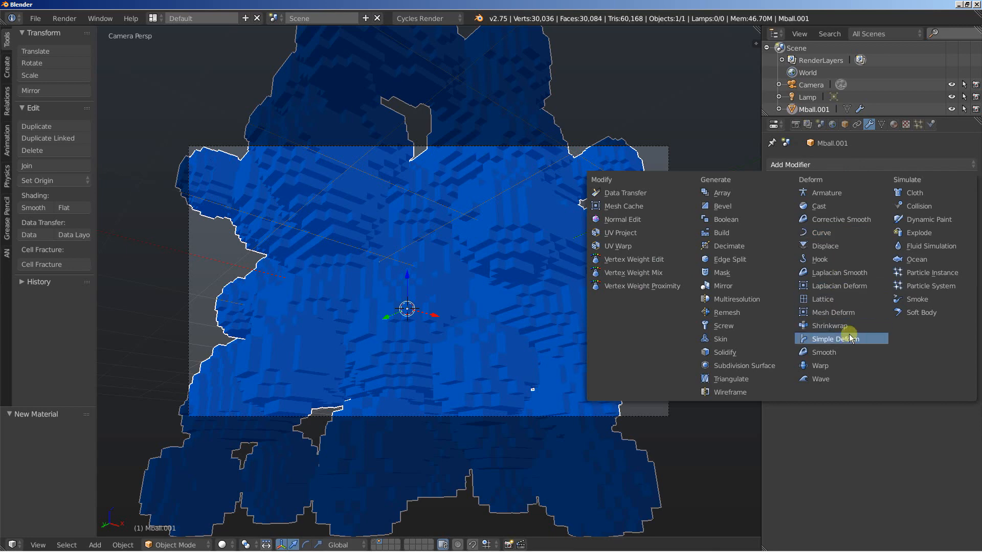
{"action": "left_click", "coordinate": [829, 339]}
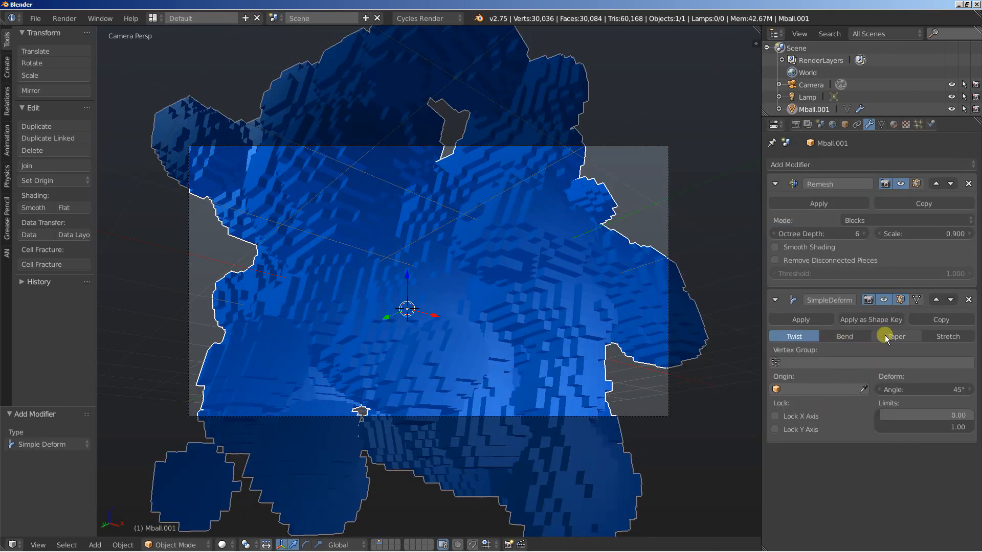
{"action": "mouse_move", "coordinate": [828, 370]}
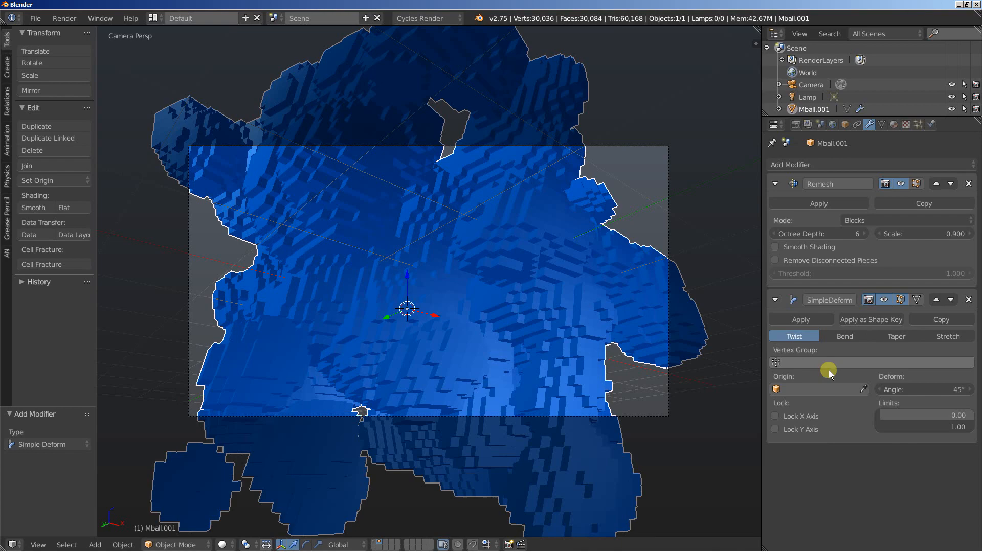